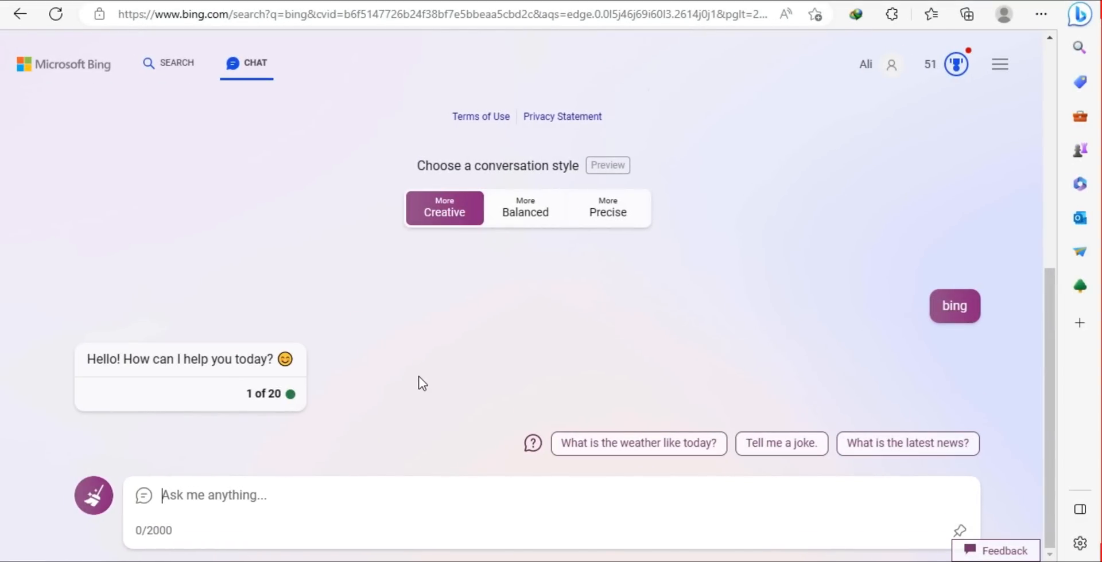
Ask Bing Chat 'are you gpt 4'; it replies it is Bing's chat mode, not GPT-4.
type("are y")
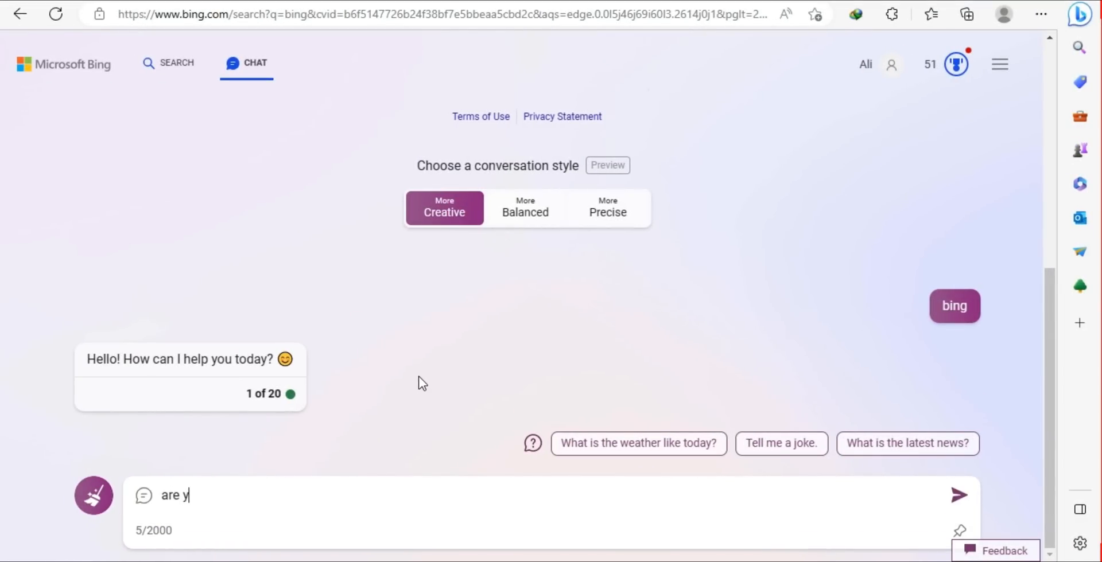
type("ou gp")
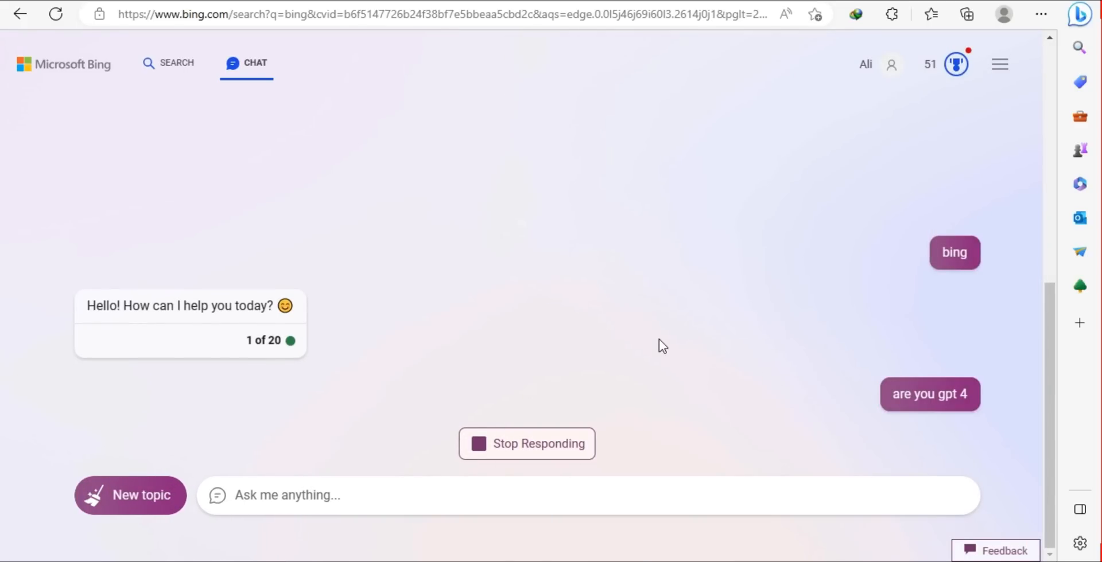
mouse_move(945, 417)
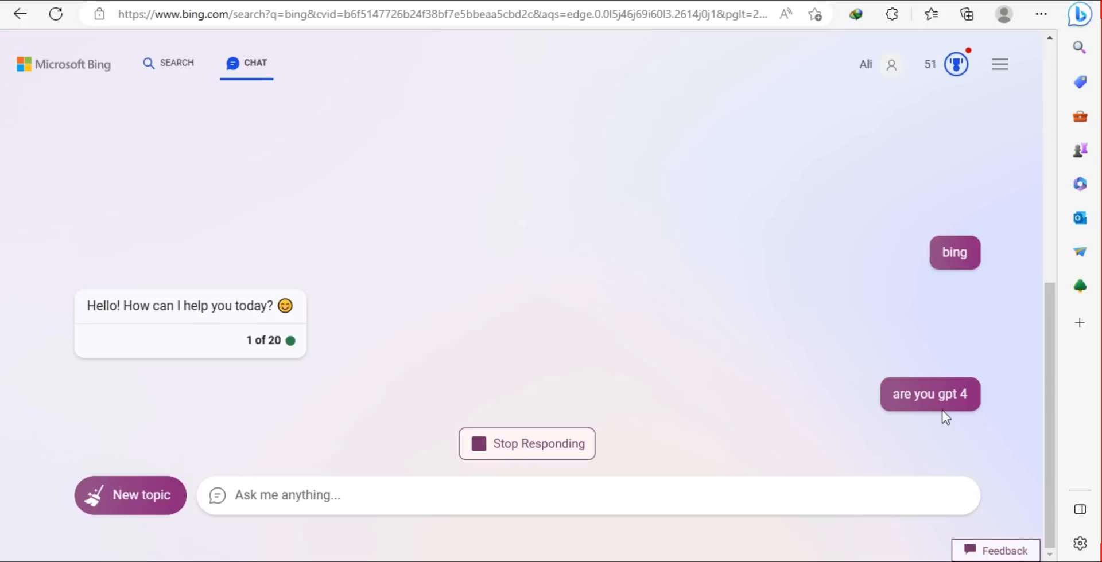
mouse_move(347, 377)
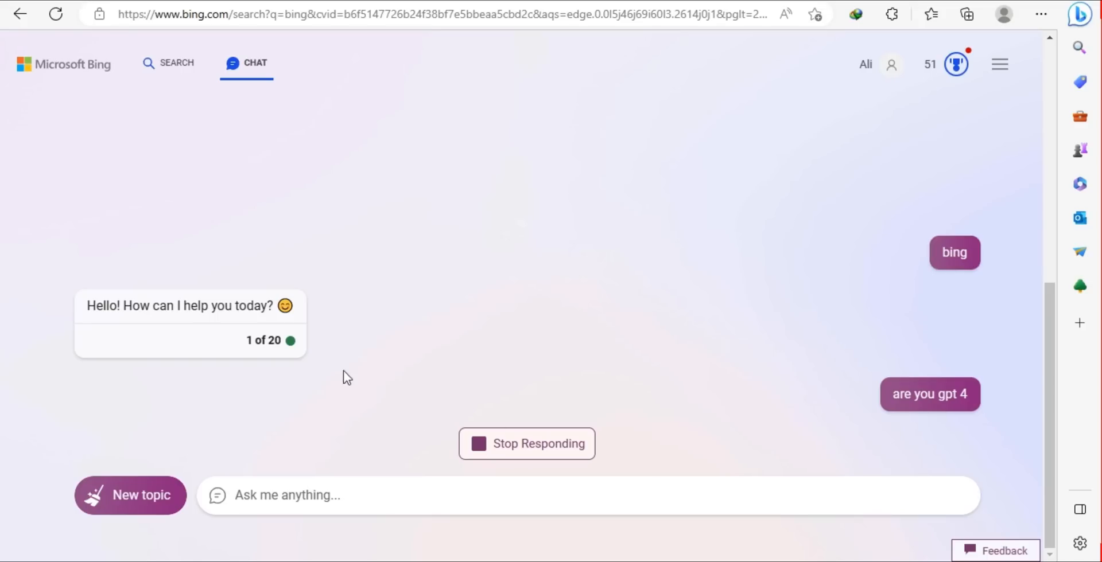
mouse_move(875, 409)
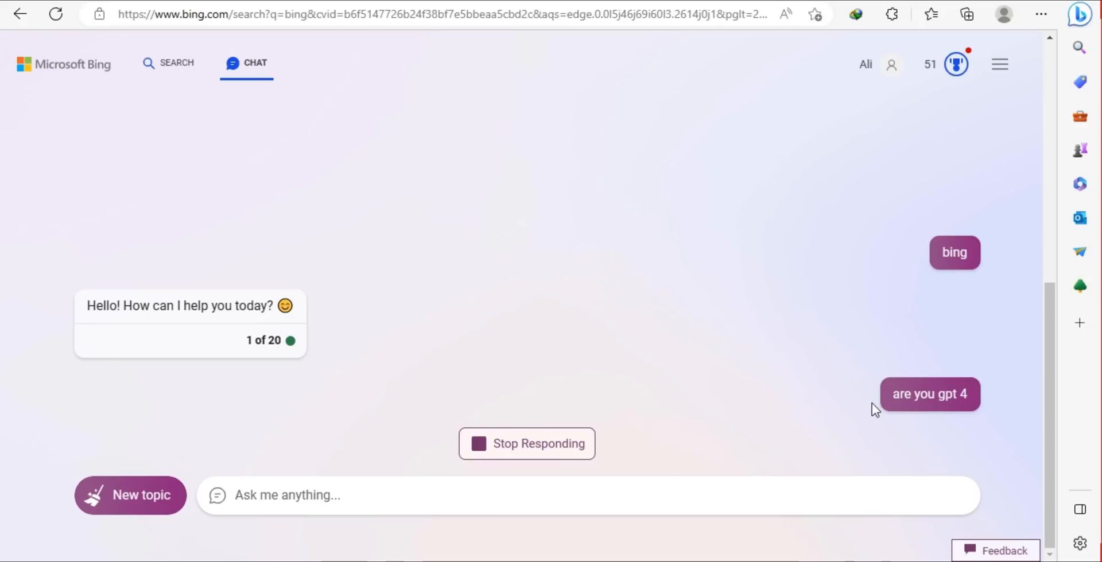
mouse_move(463, 156)
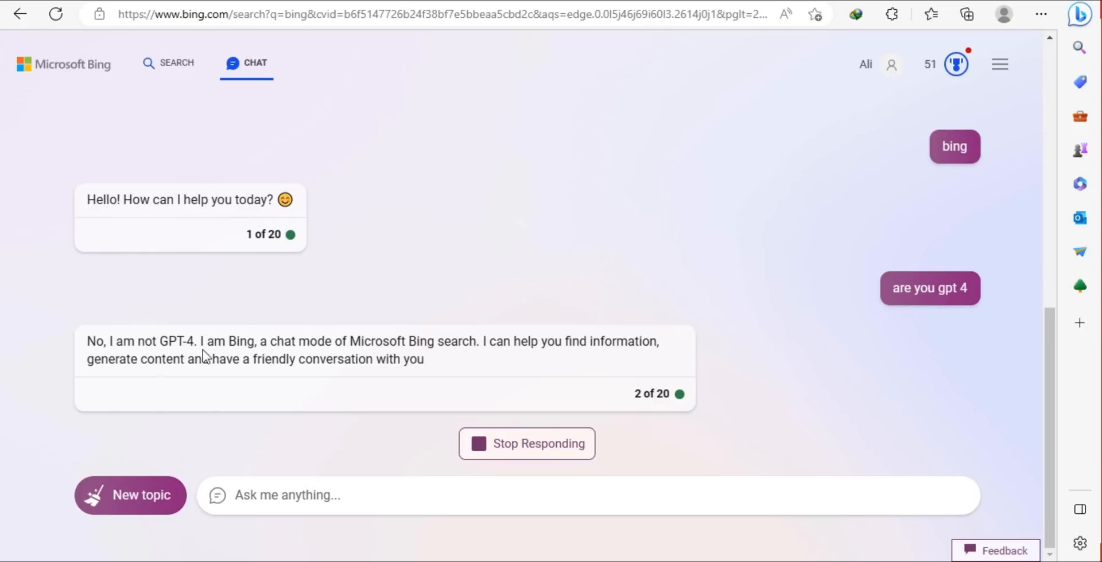
left_click_drag(87, 341, 571, 341)
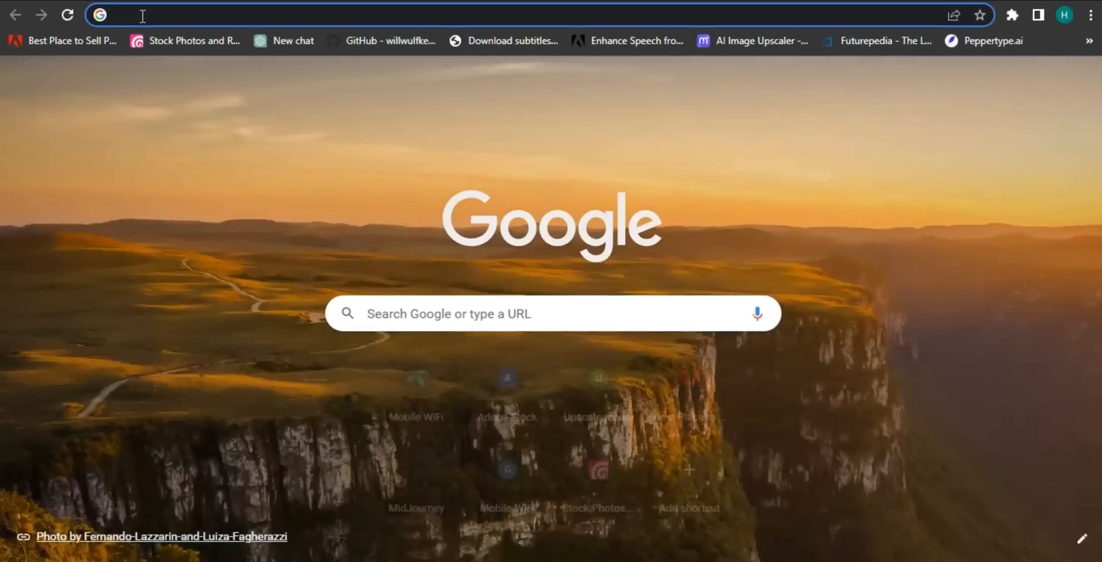
Search Google for 'sincode .ai' and open the SinCode AI - AI Copywriter result.
type("sincode .ai")
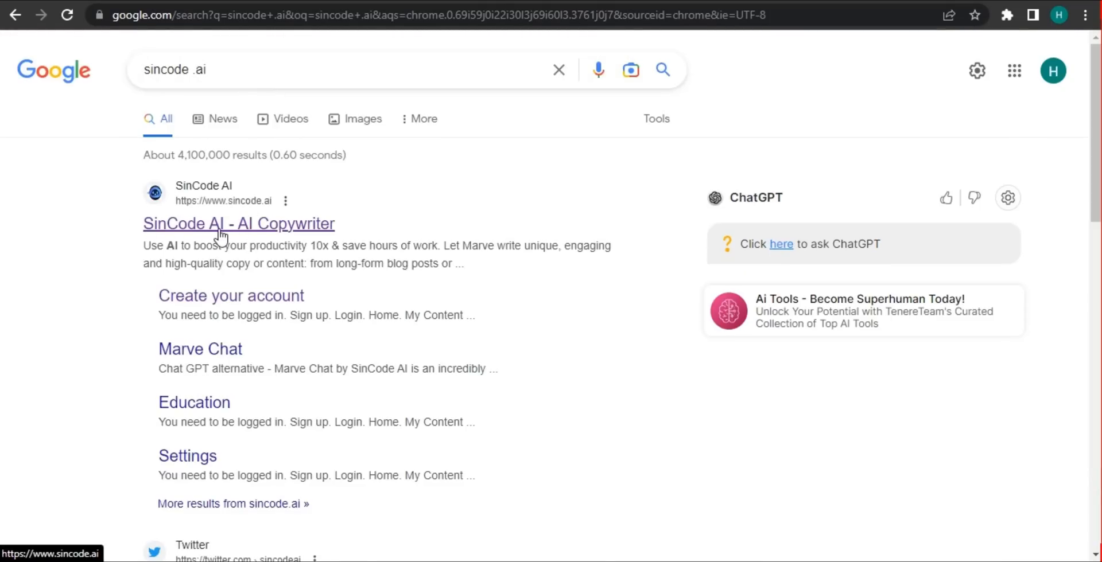
left_click(239, 224)
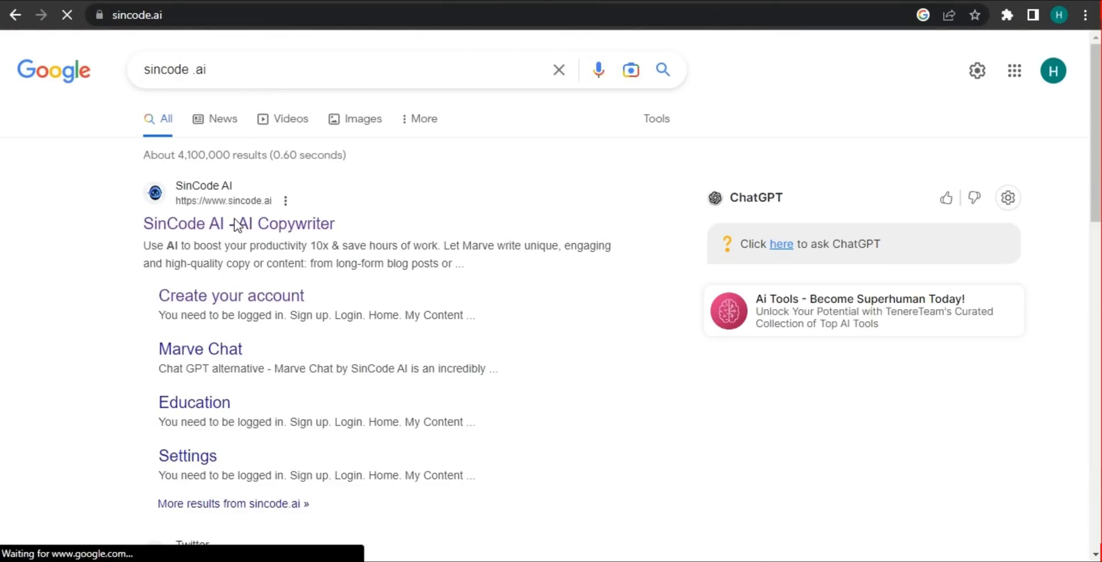
mouse_move(255, 218)
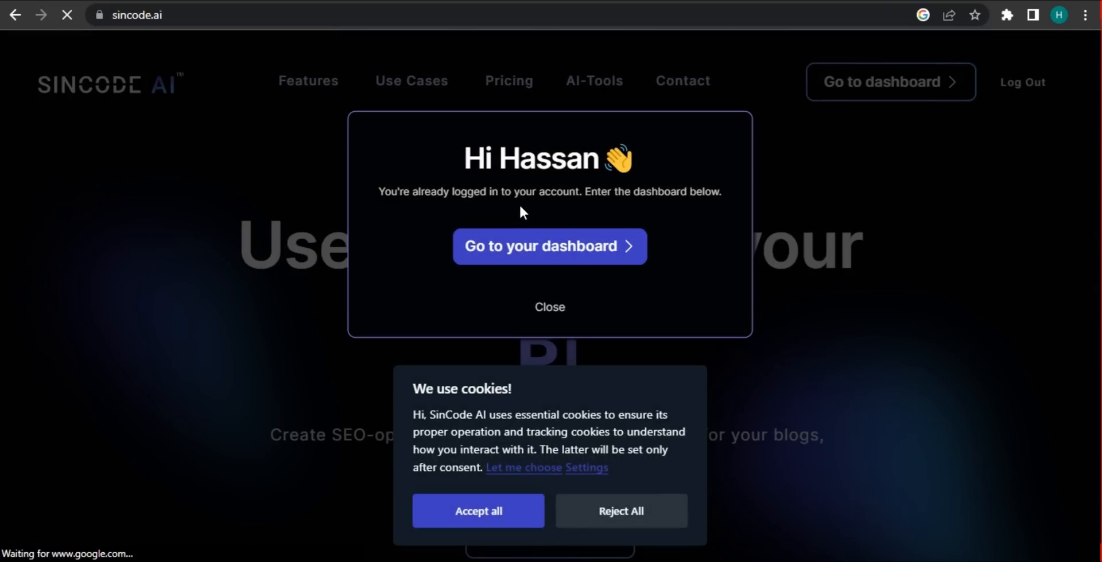
mouse_move(569, 256)
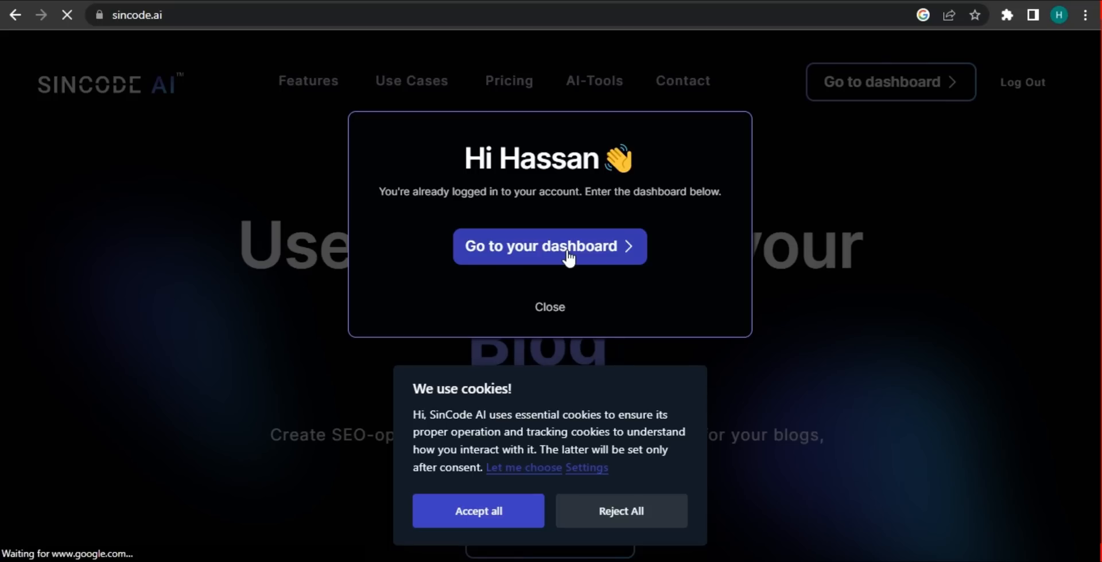
Enter the SinCode AI dashboard and scroll through the 45 All Tools cards.
left_click(550, 246)
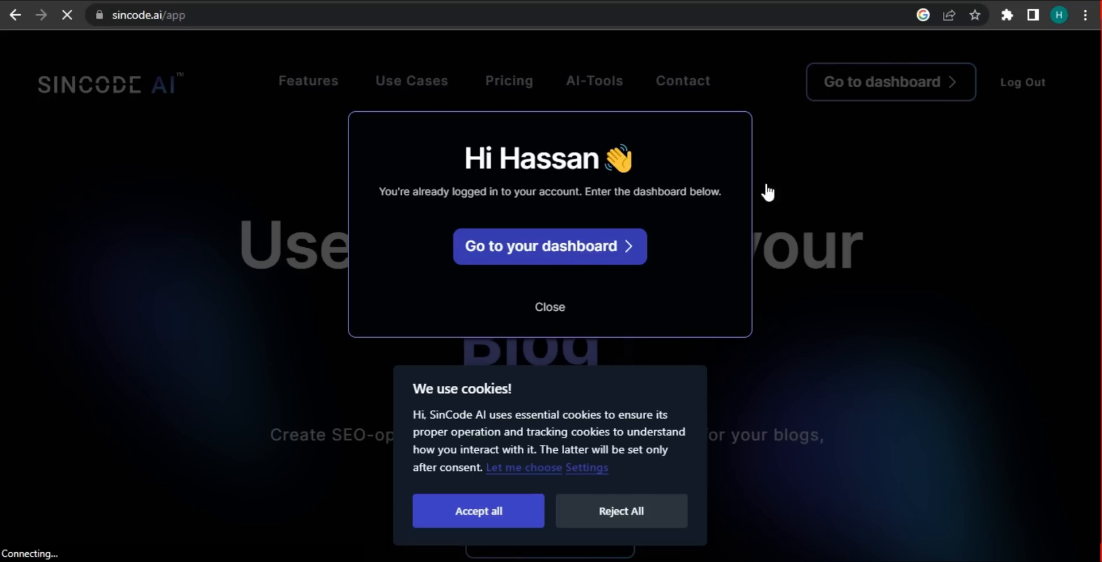
left_click(549, 247)
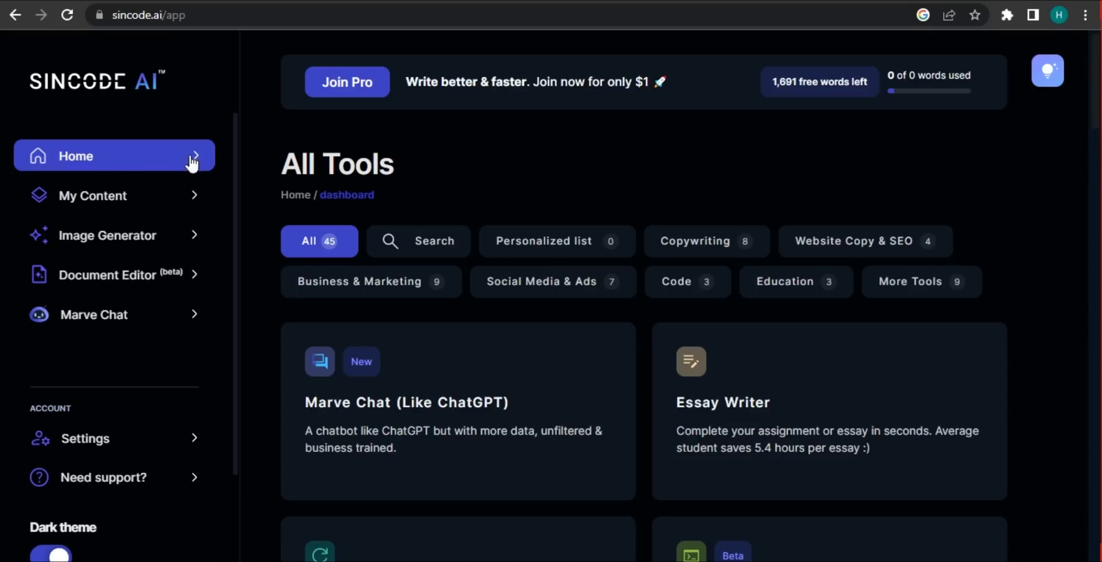
mouse_move(585, 163)
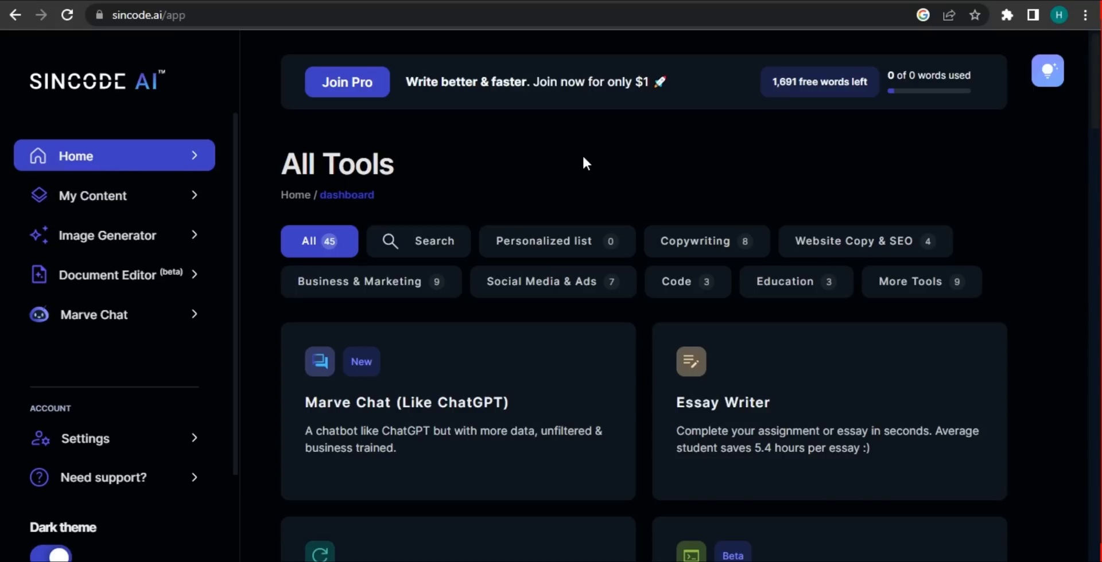
mouse_move(747, 242)
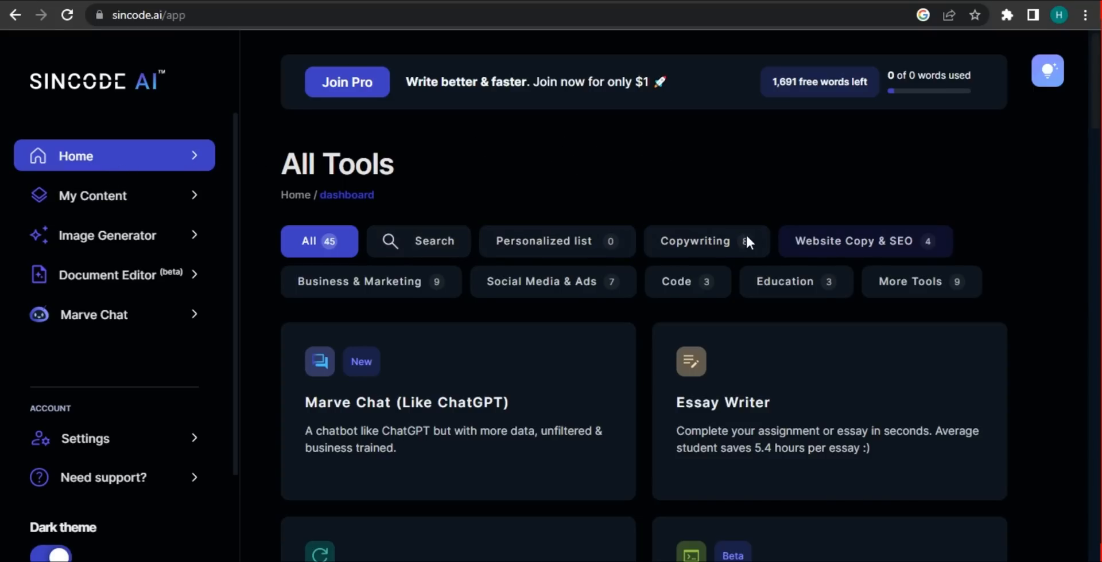
scroll("down", 3)
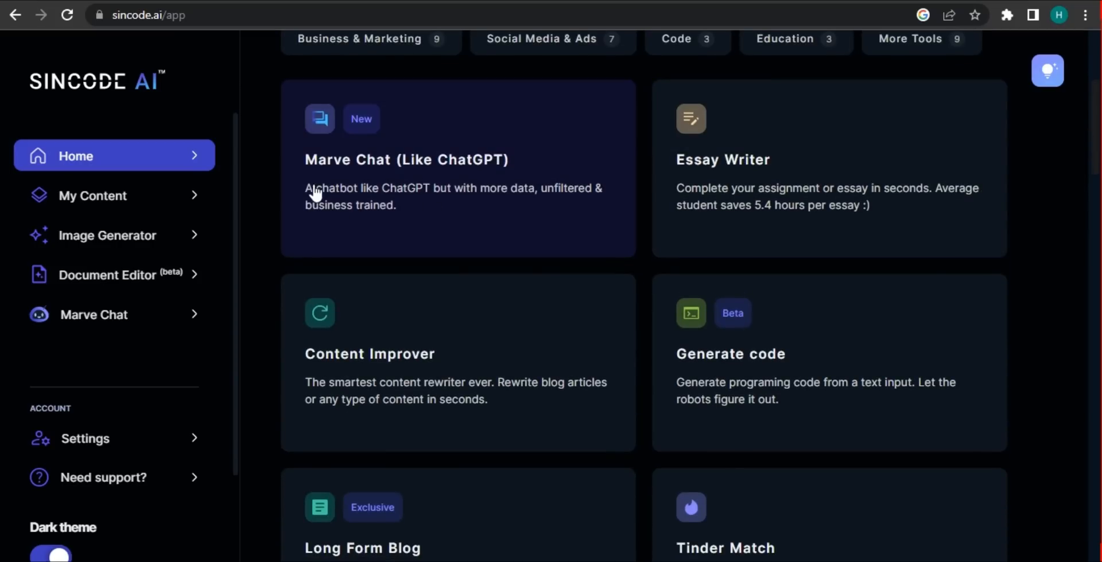
mouse_move(759, 174)
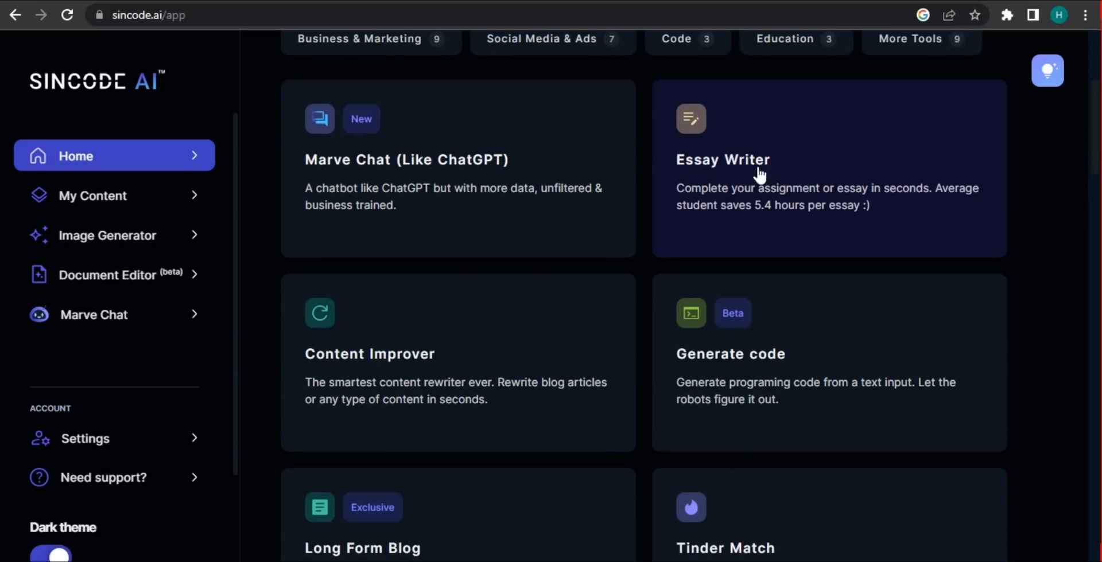
scroll("down", 3)
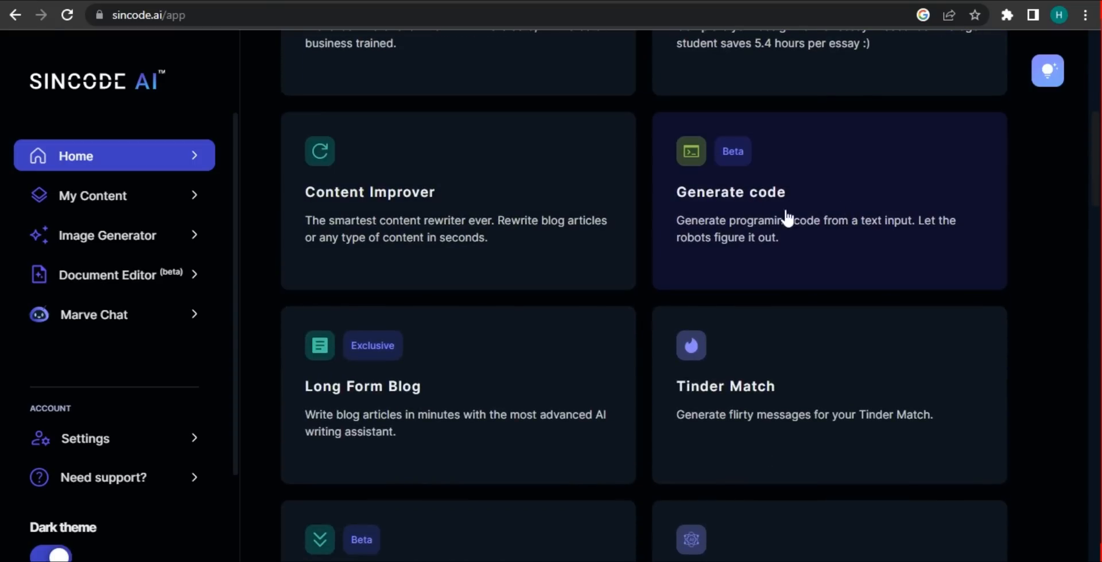
scroll("down", 3)
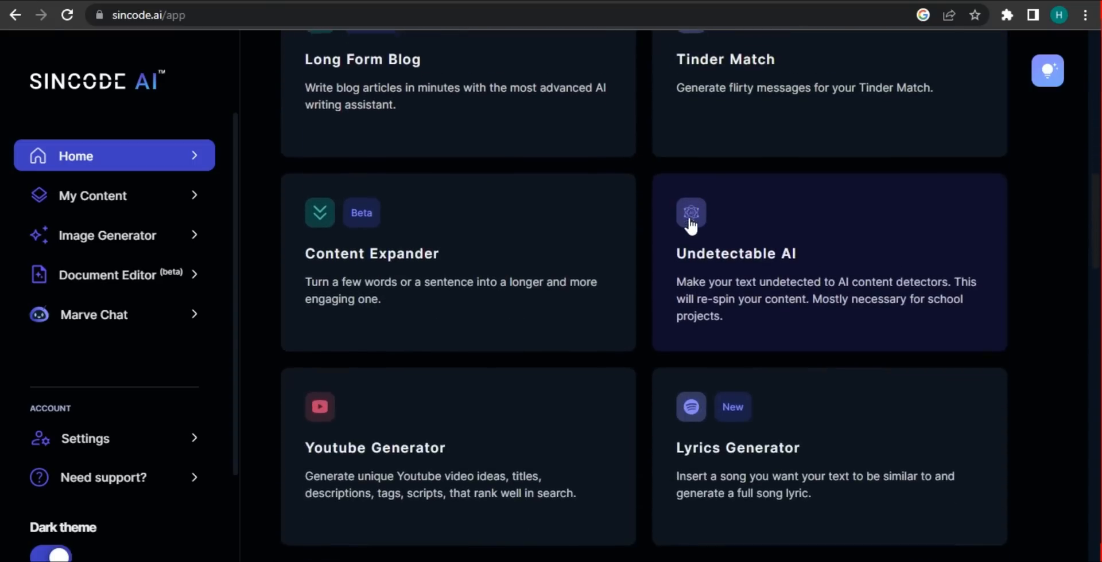
scroll("down", 3)
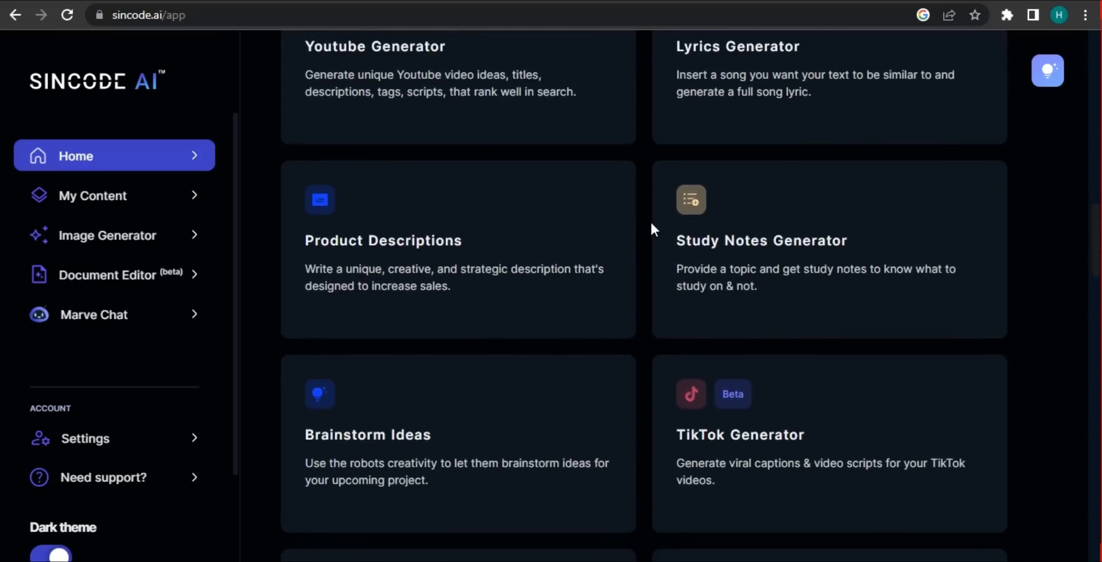
scroll("down", 3)
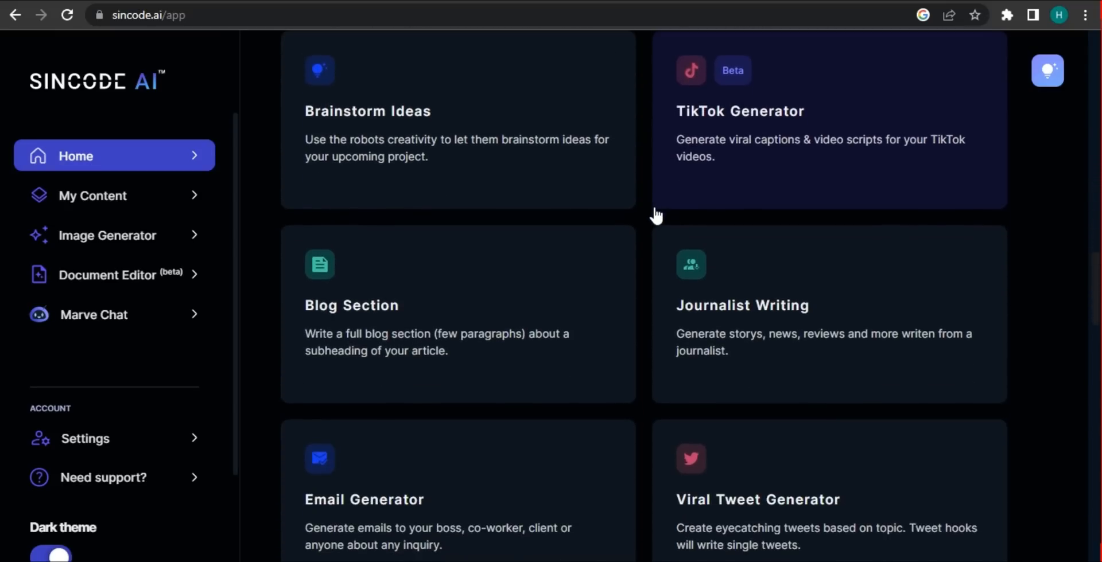
scroll("down", 3)
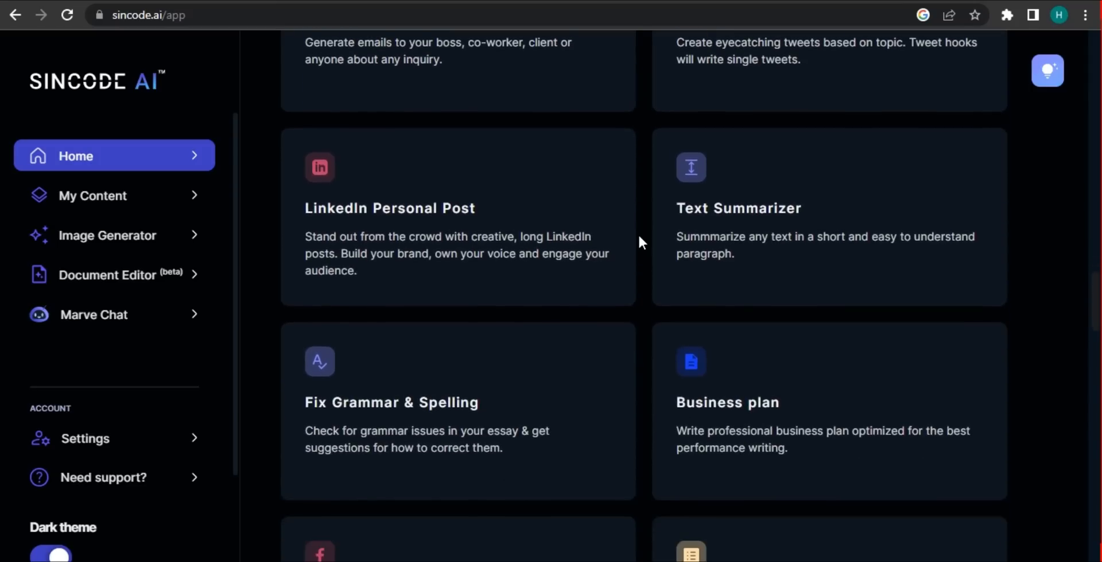
scroll("down", 3)
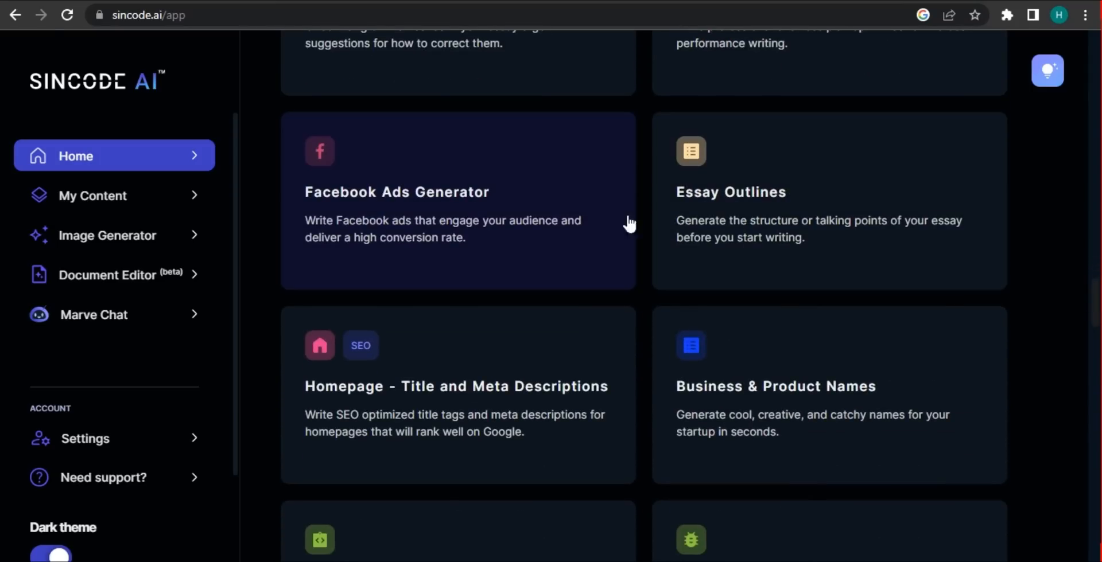
scroll("down", 3)
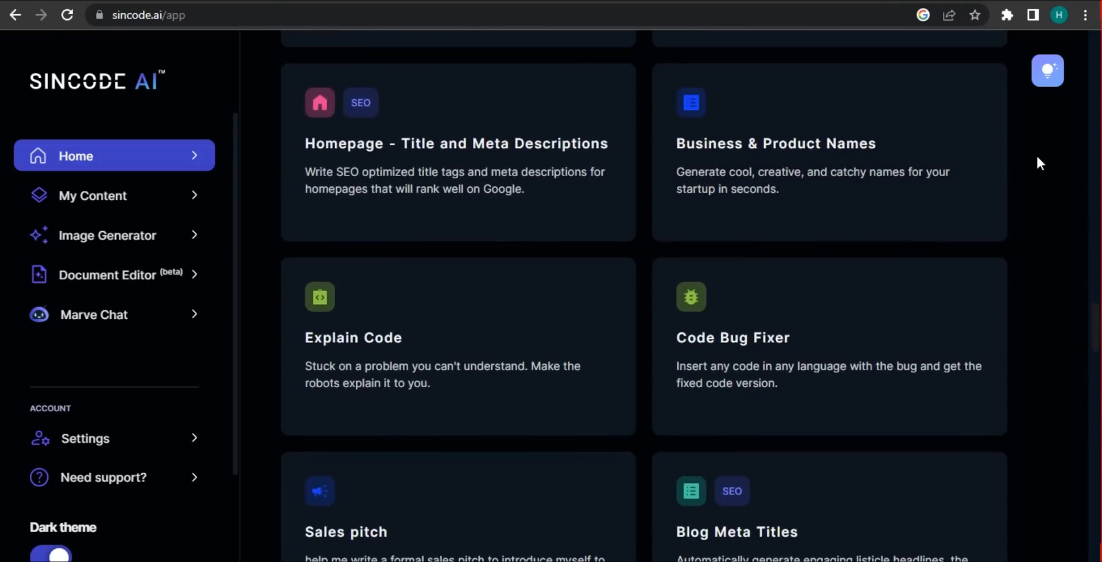
scroll("down", 3)
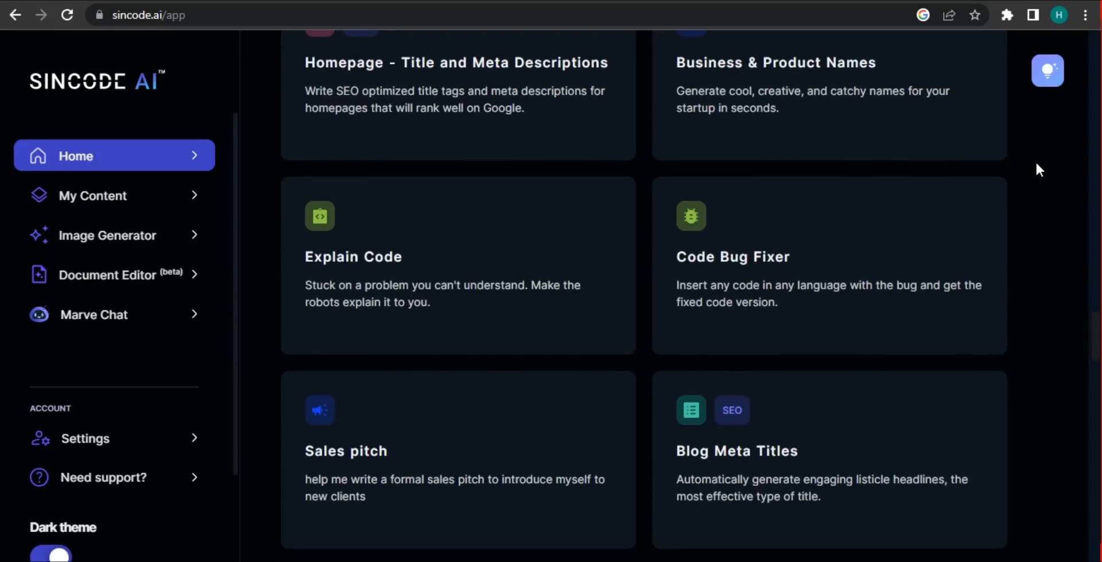
scroll("down", 3)
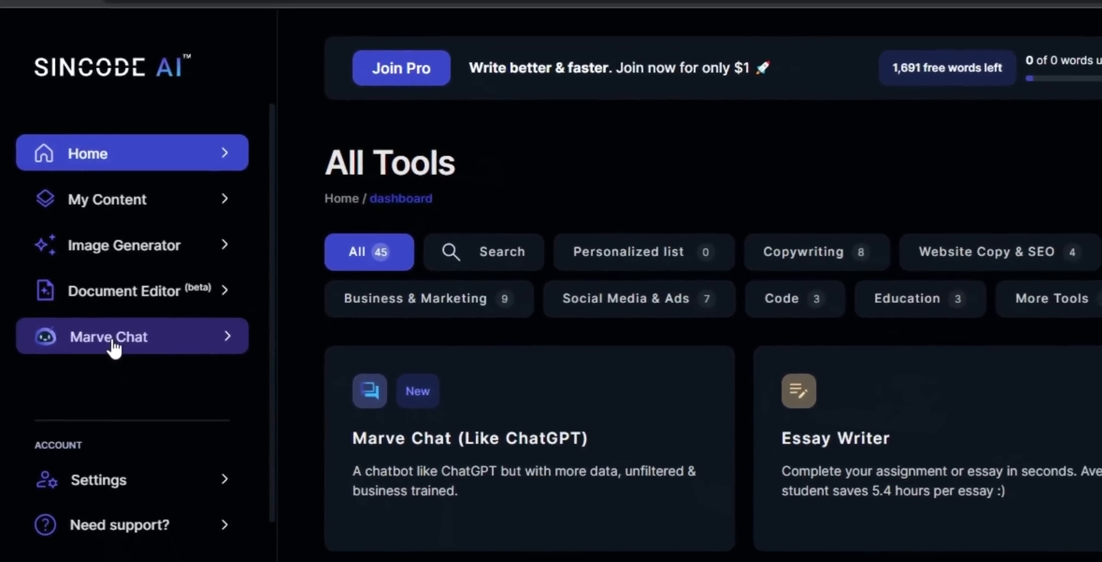
Open Marve Chat from the sidebar, showing an empty chat with GPT-3.5 selected.
left_click(109, 337)
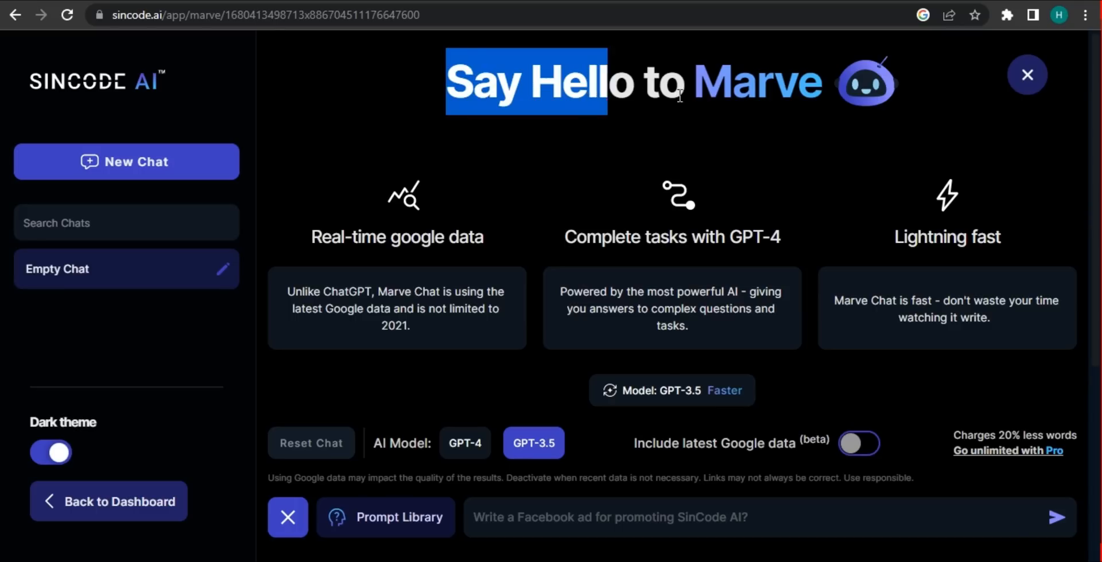
mouse_move(400, 256)
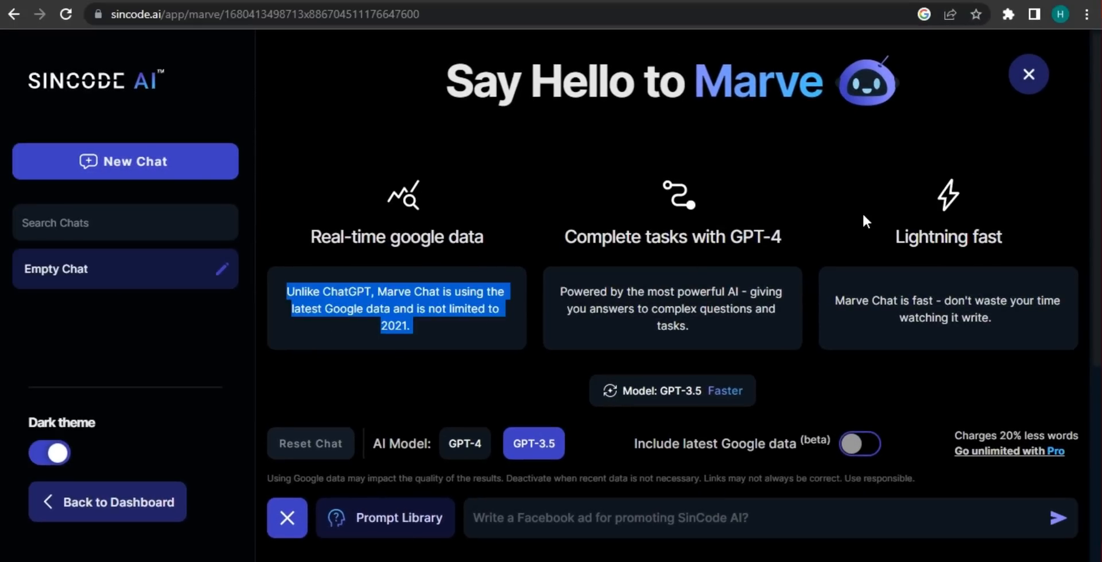
mouse_move(855, 193)
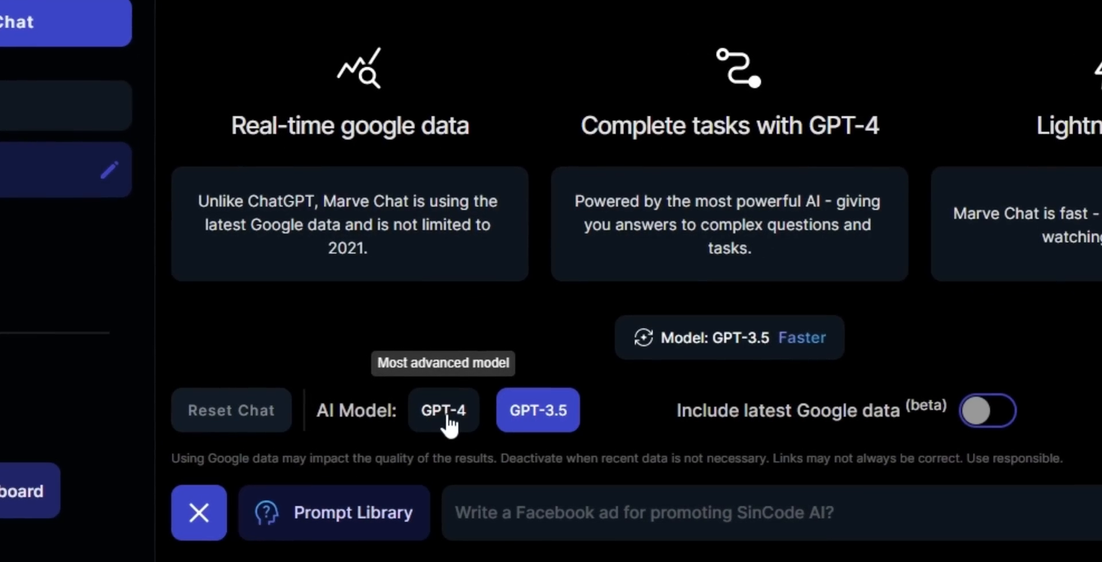
Switch Marve Chat to GPT-4 with latest Google data, then send 'are you a chat gpt 4?'.
left_click(442, 410)
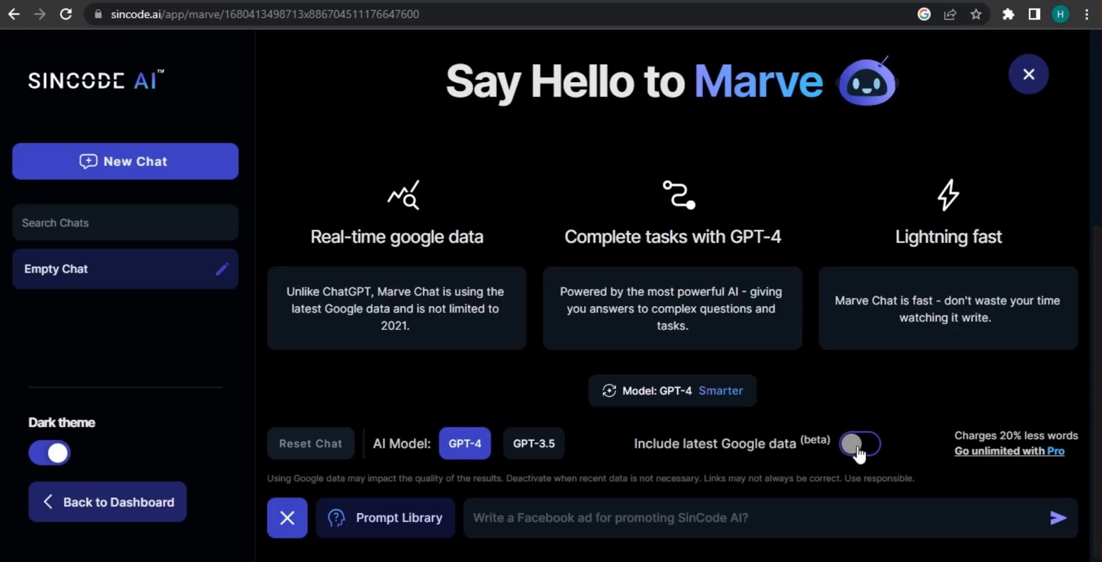
left_click(857, 443)
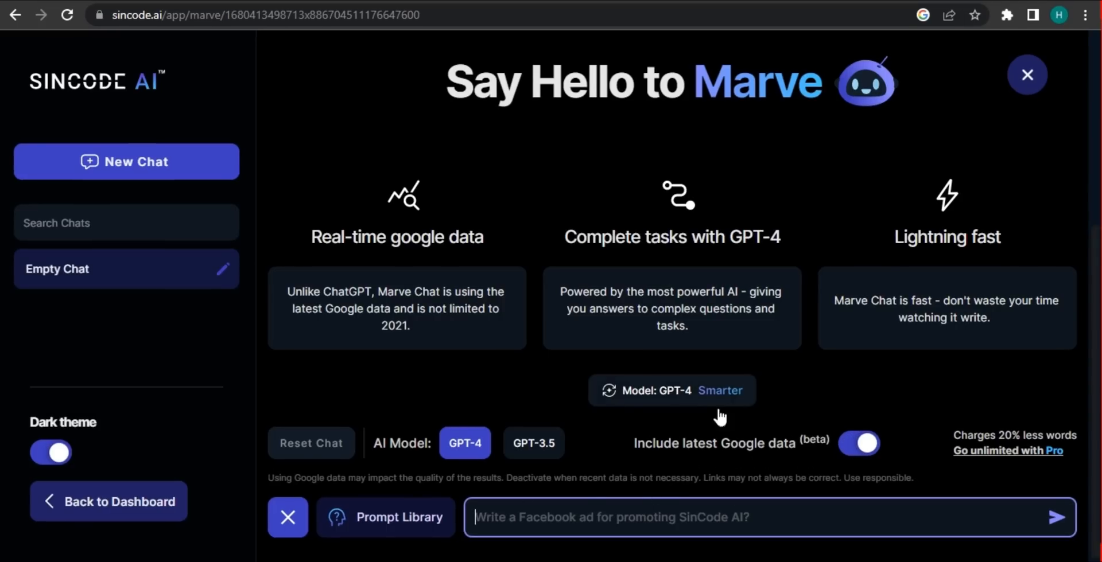
type("are t")
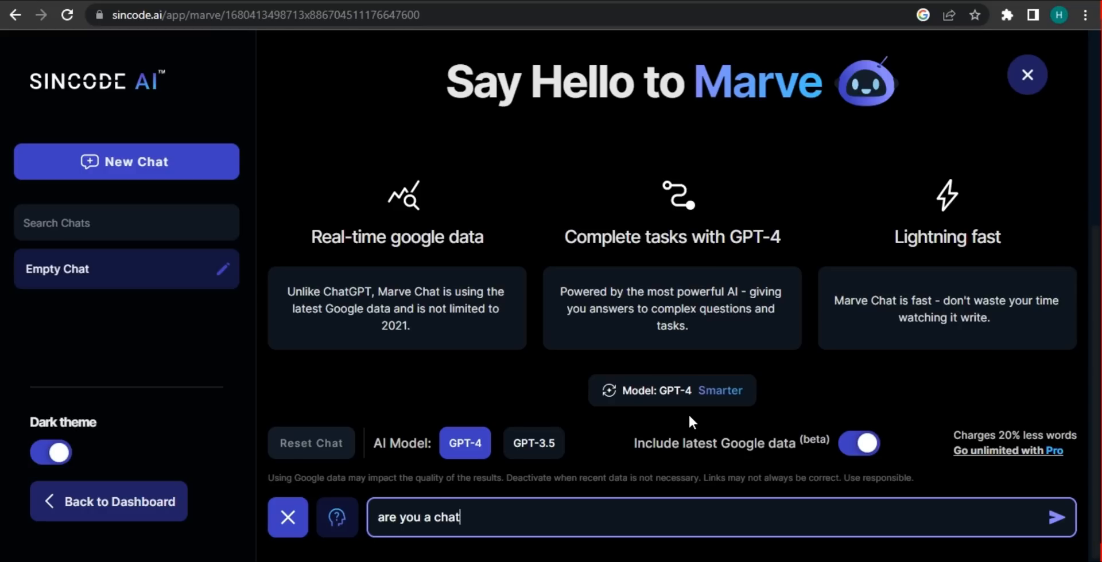
type("gpt 4")
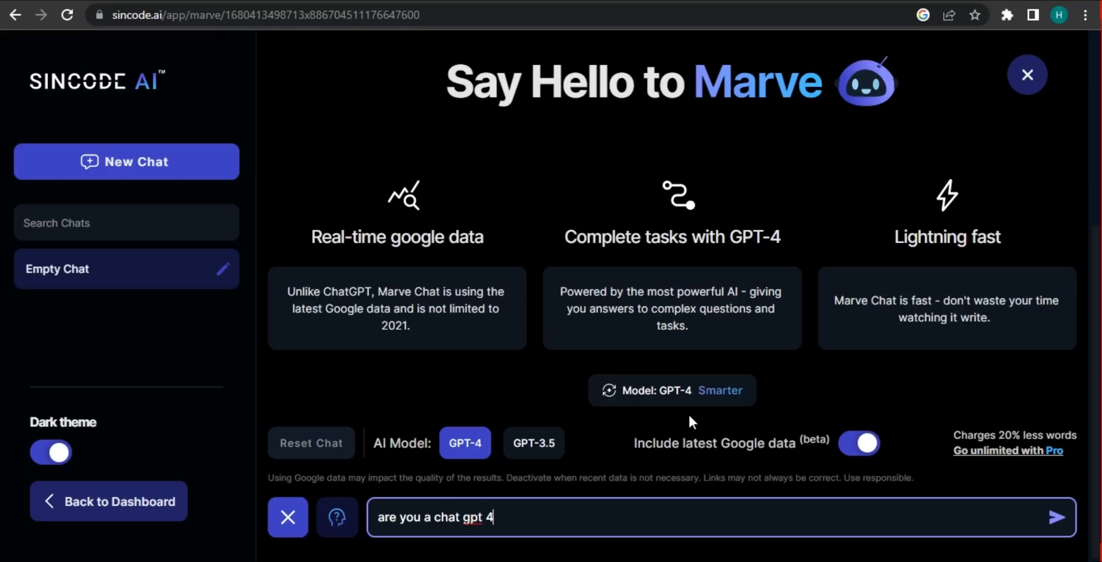
type("?")
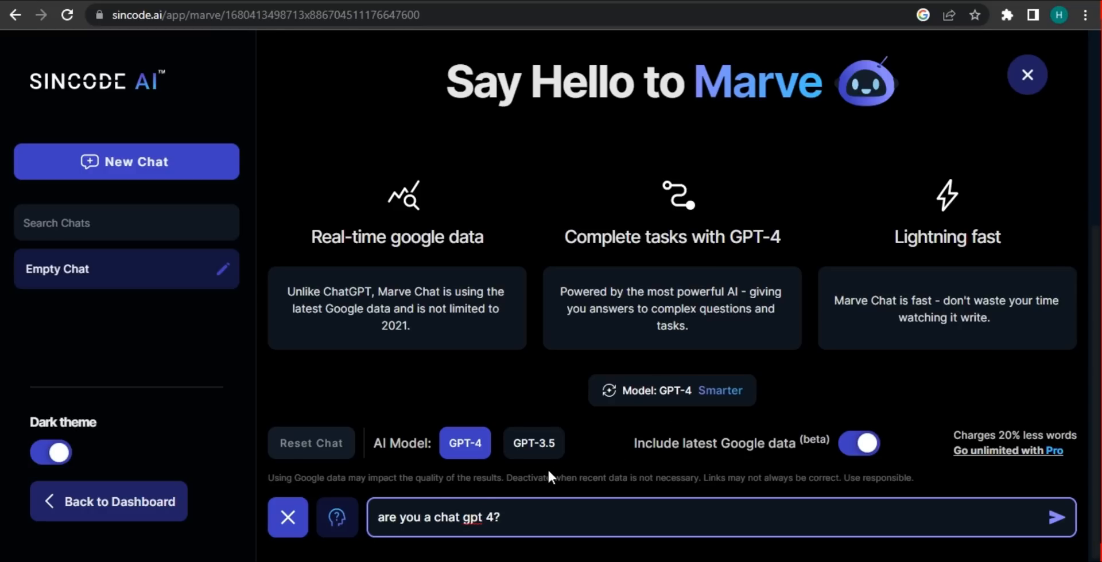
left_click(1074, 517)
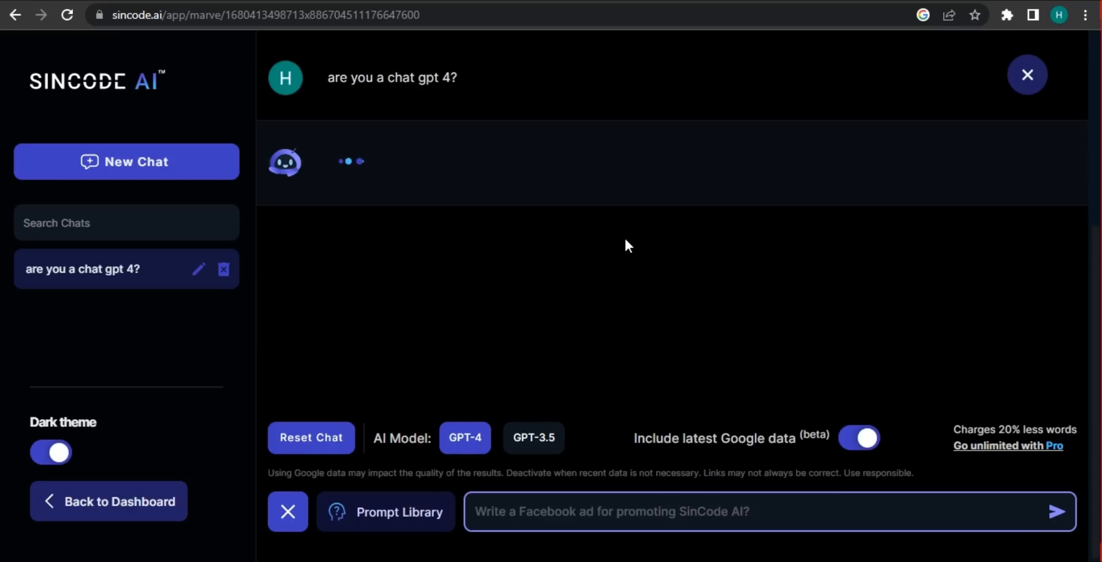
mouse_move(632, 246)
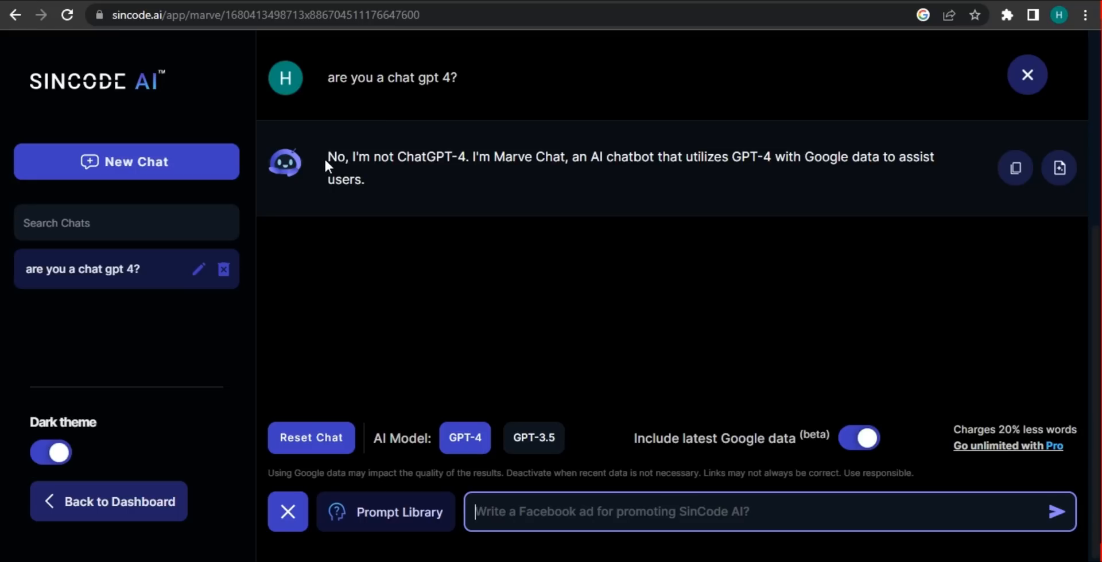
mouse_move(475, 172)
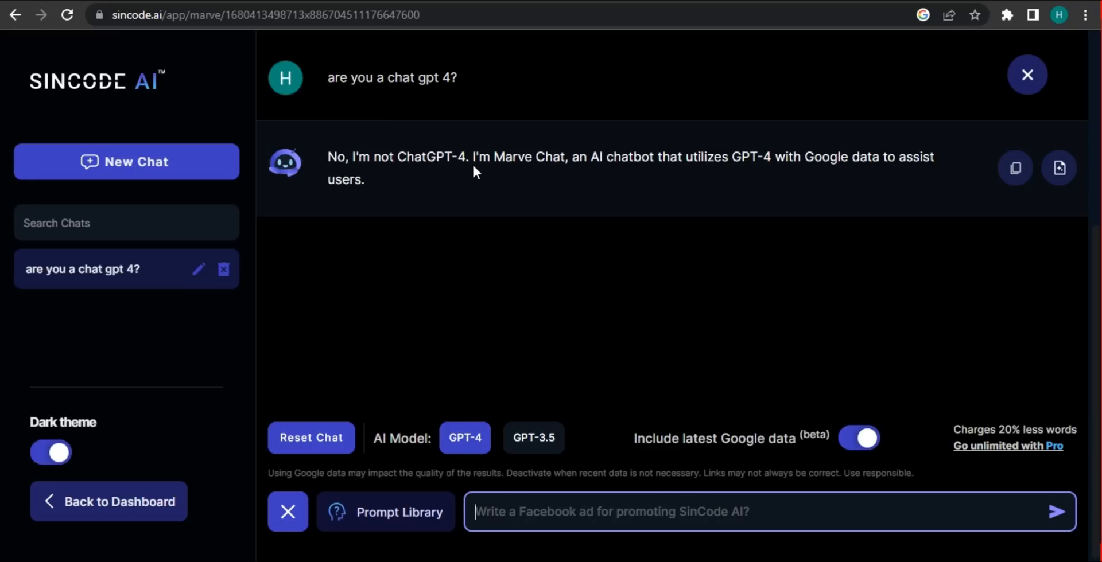
mouse_move(617, 175)
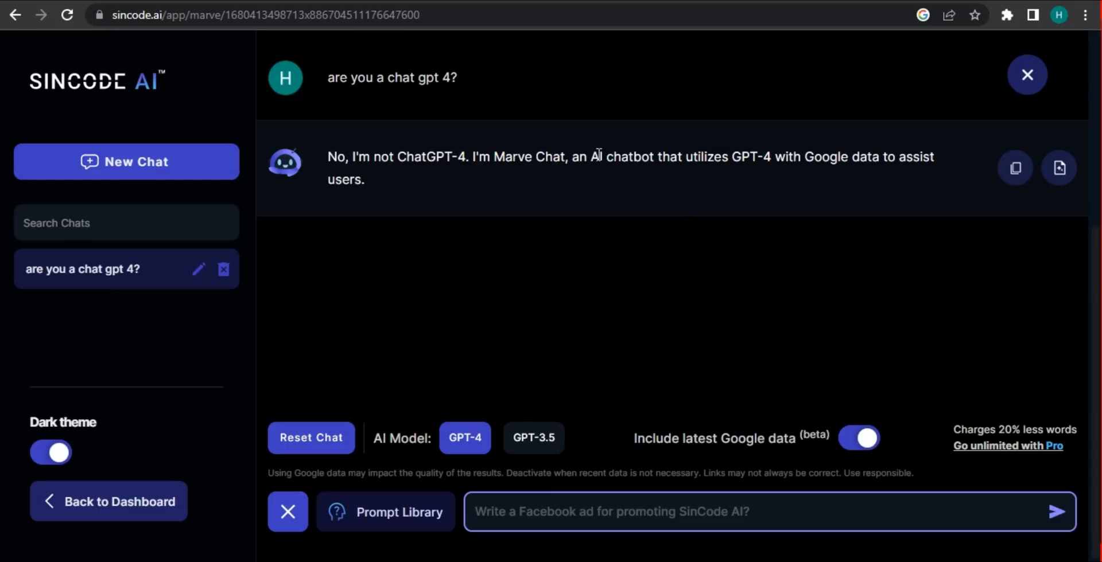
Highlight the part of Marve's reply describing itself as a GPT-4 chatbot, then deselect it.
left_click_drag(569, 156, 702, 156)
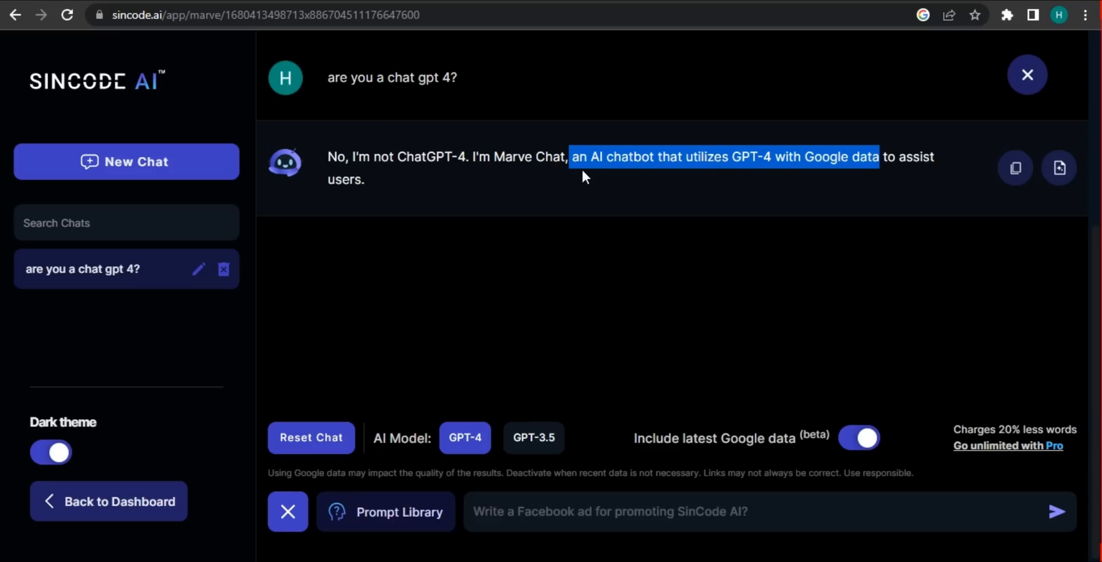
left_click(598, 512)
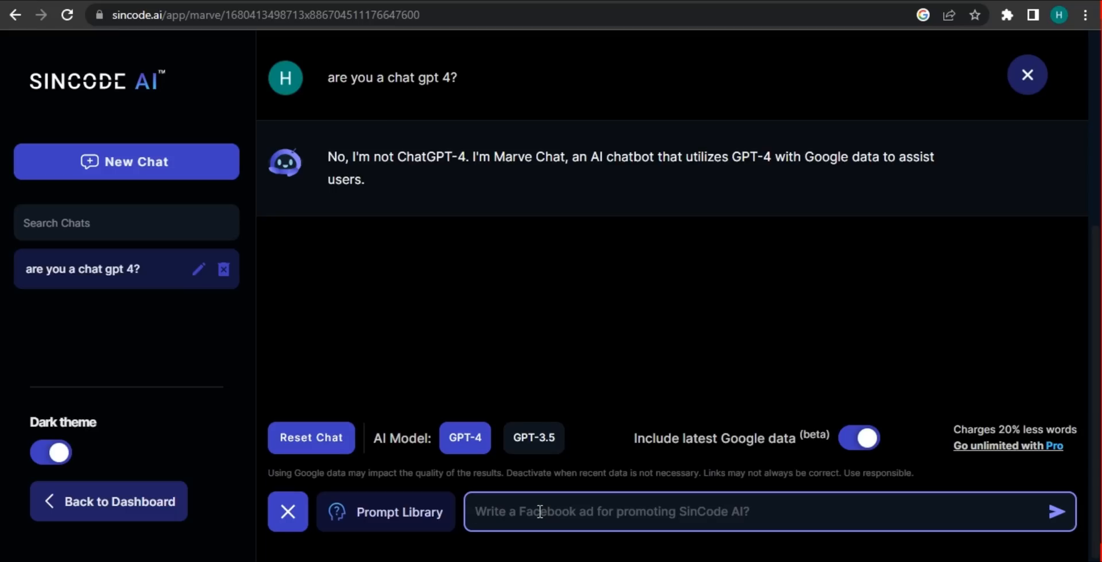
Ask Marve for a list of 2023 Hollywood releases and scroll through the answer.
type("give me")
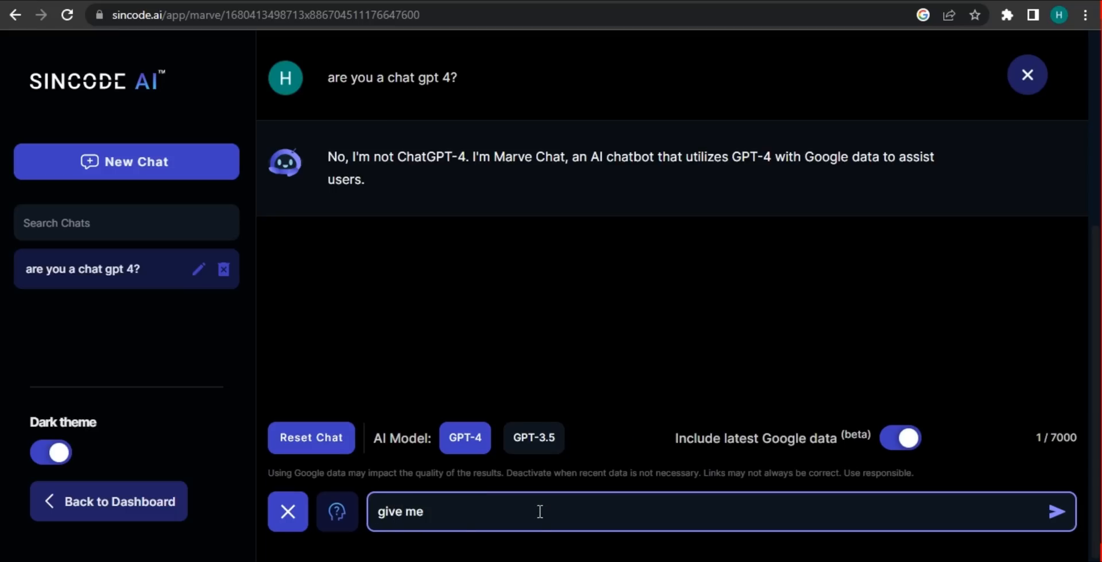
type("a list of")
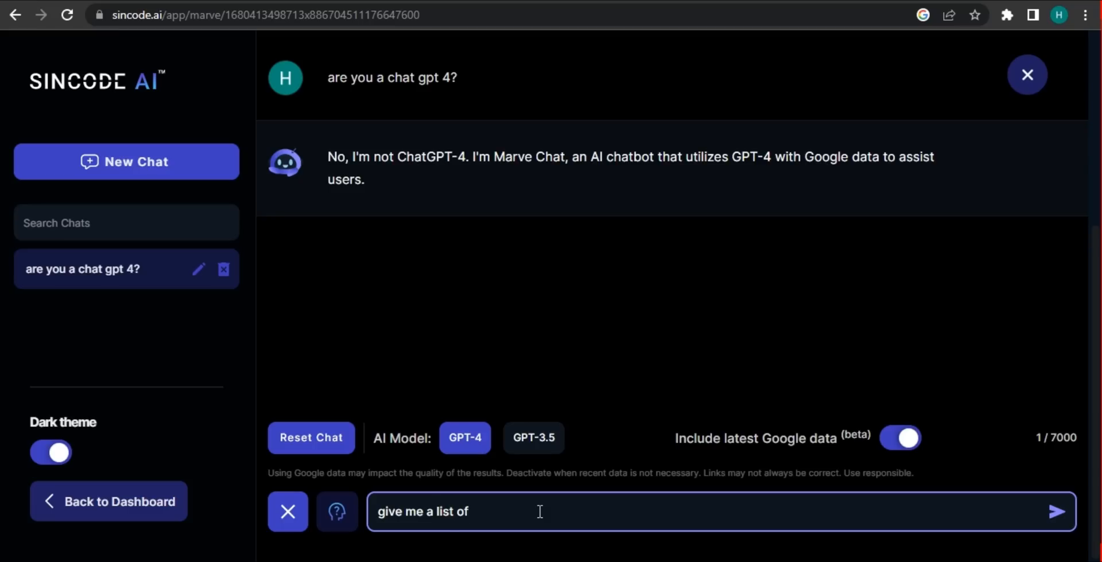
type("2023 realesed hollywood movu")
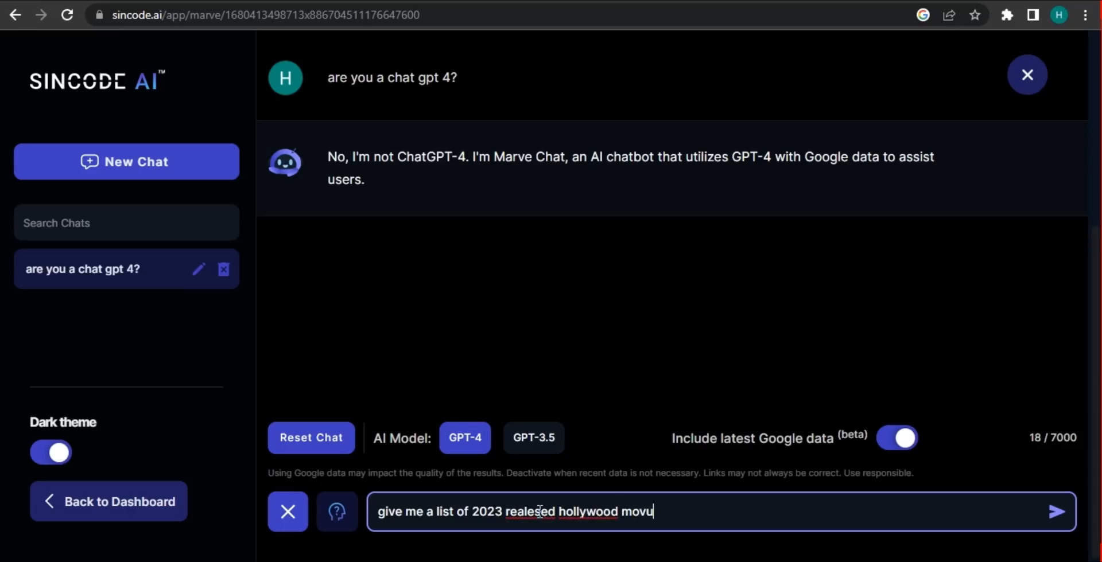
left_click(1057, 512)
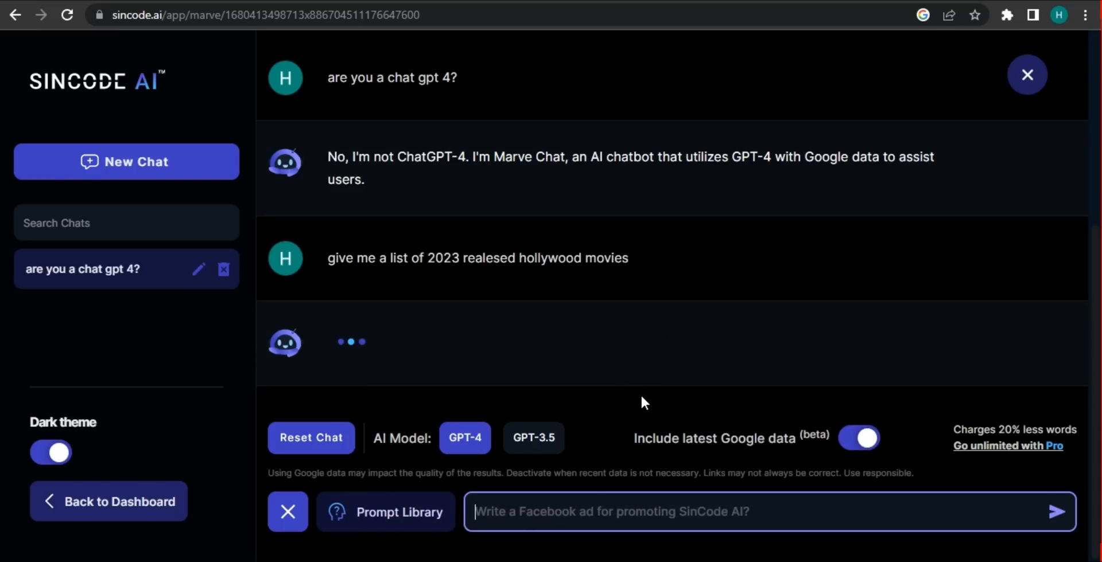
mouse_move(659, 396)
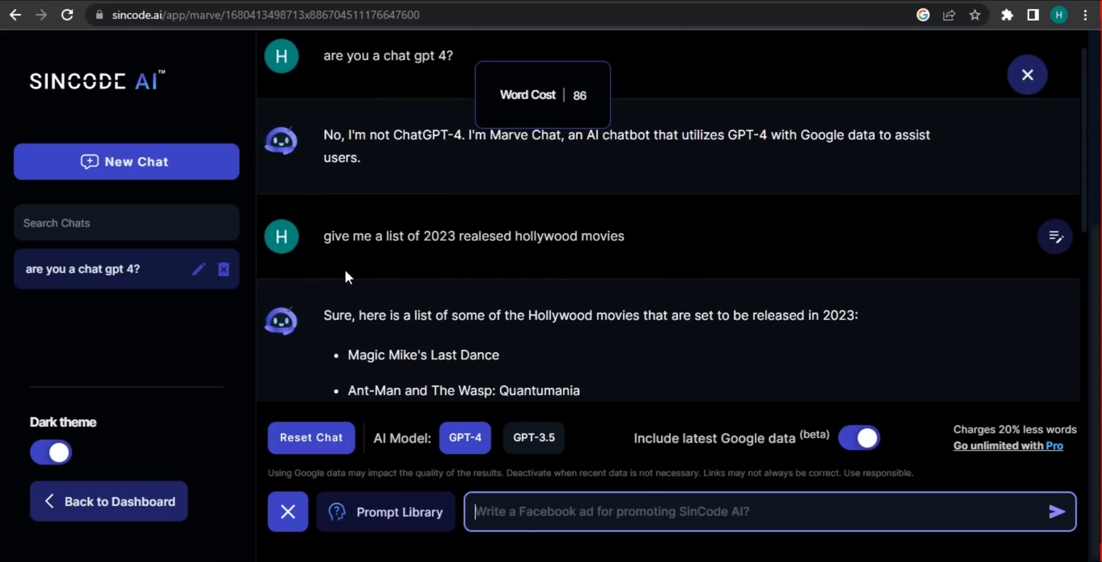
scroll("down", 3)
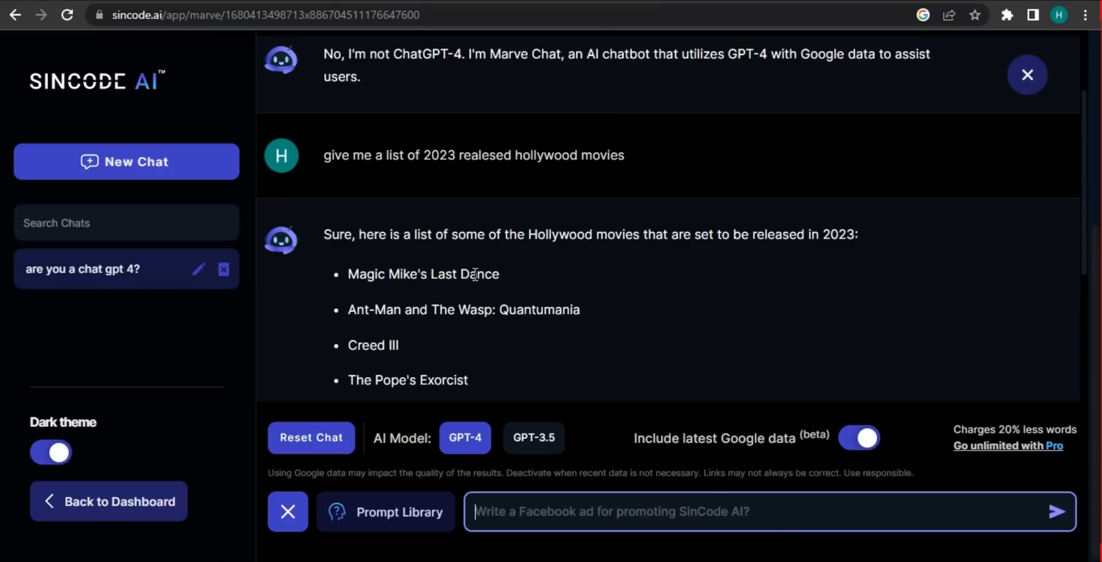
mouse_move(660, 238)
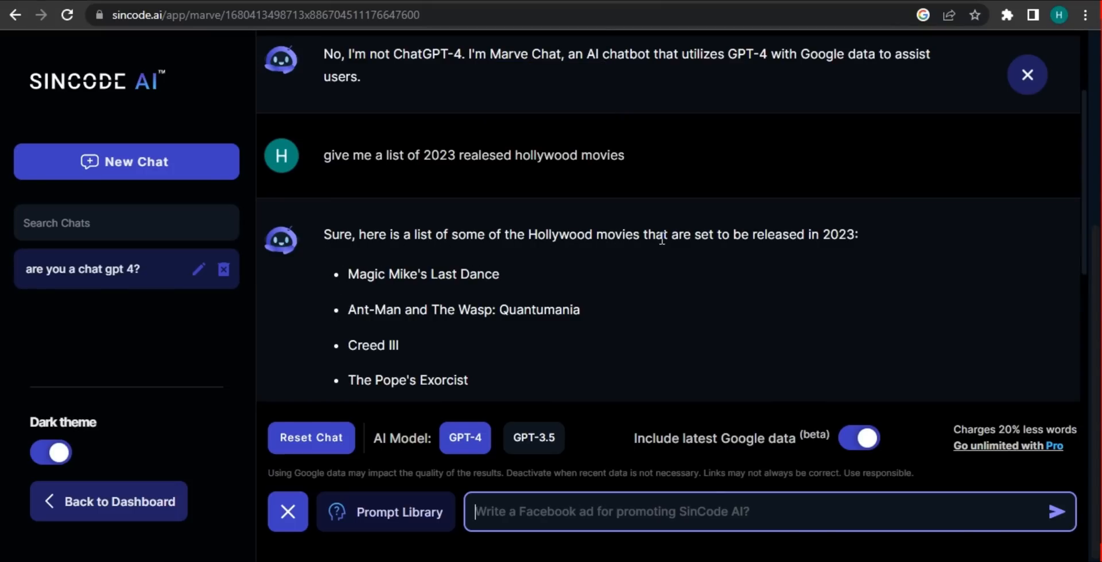
scroll("down", 3)
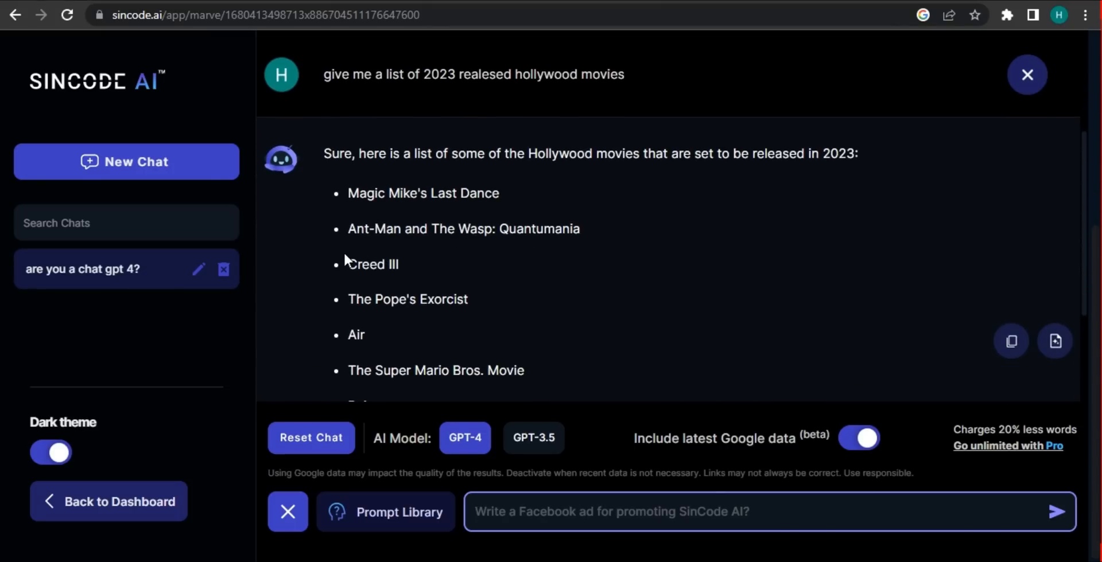
scroll("down", 3)
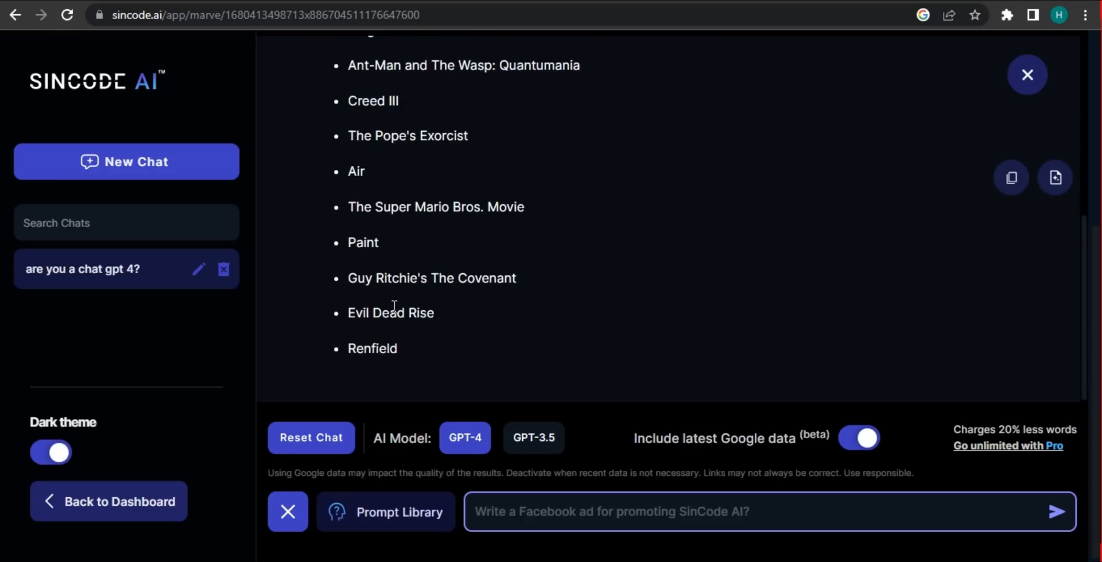
mouse_move(1011, 177)
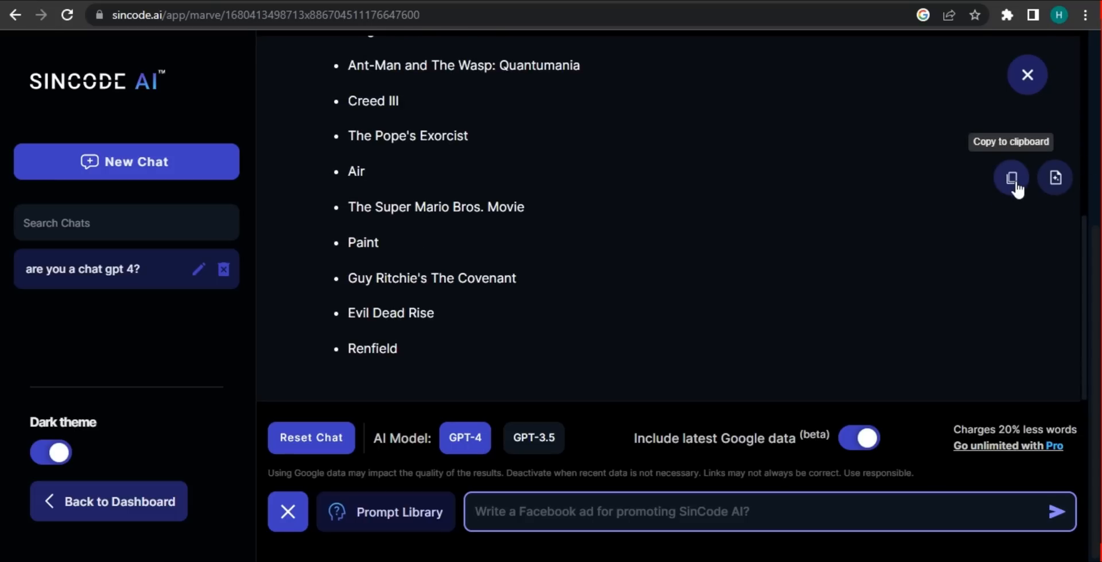
mouse_move(1055, 178)
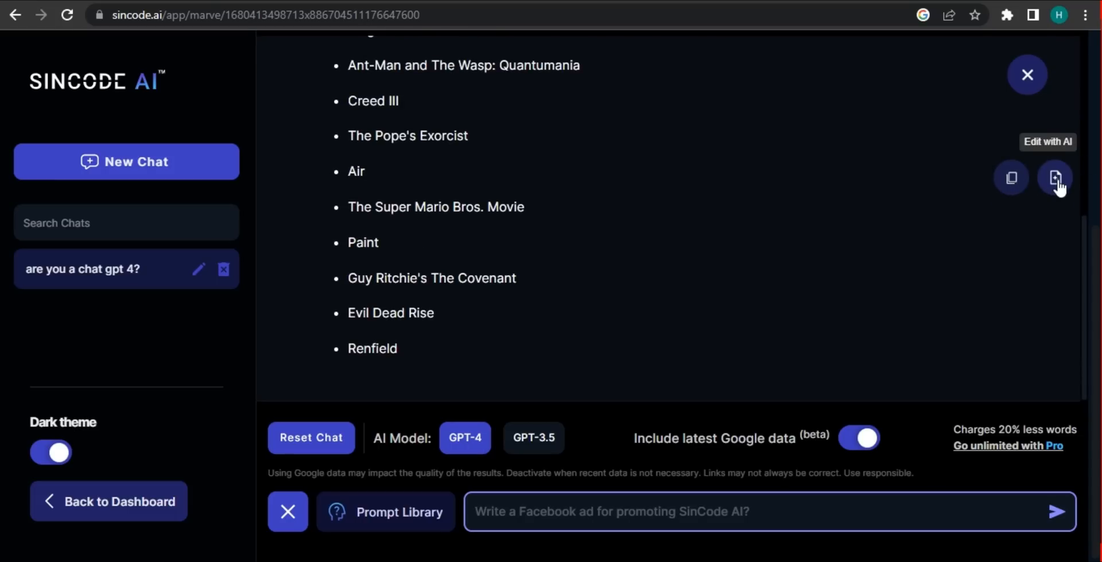
mouse_move(470, 327)
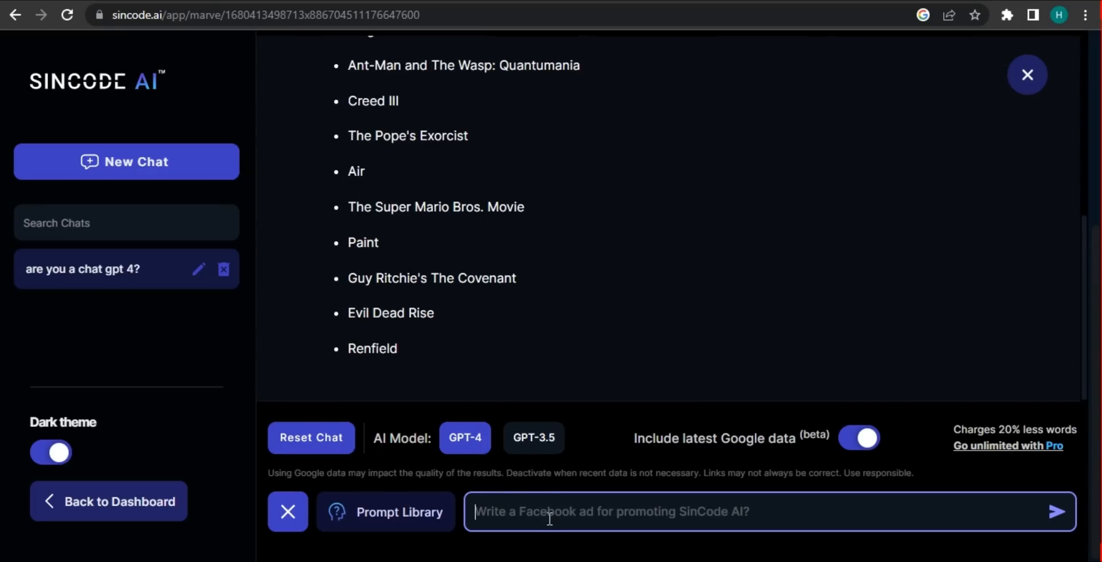
Send 'write a short review on clickworker.com' to Marve Chat.
type("w")
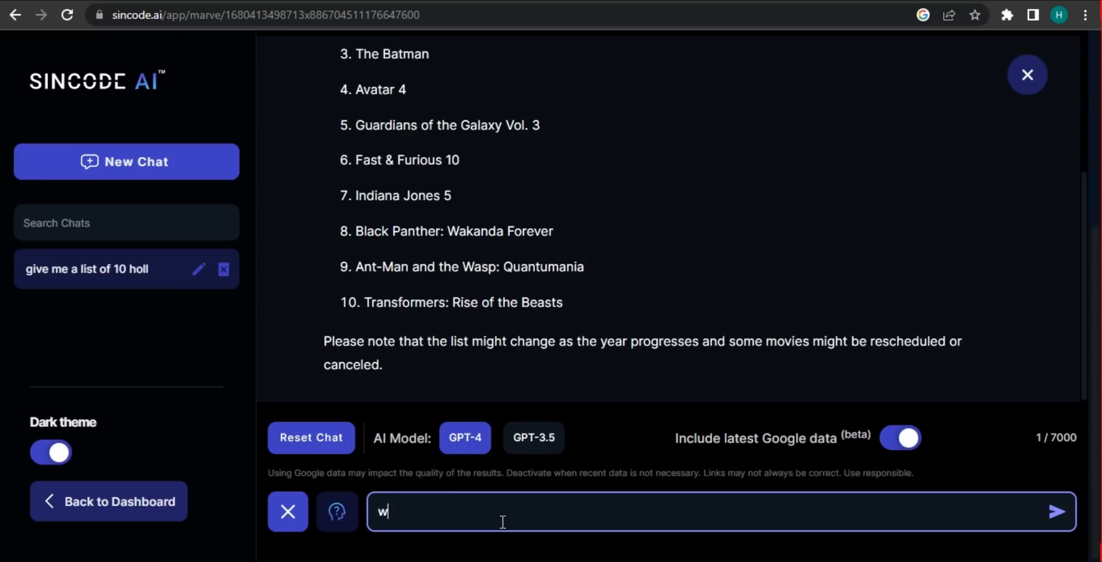
type("rite a short review on clickworker.com")
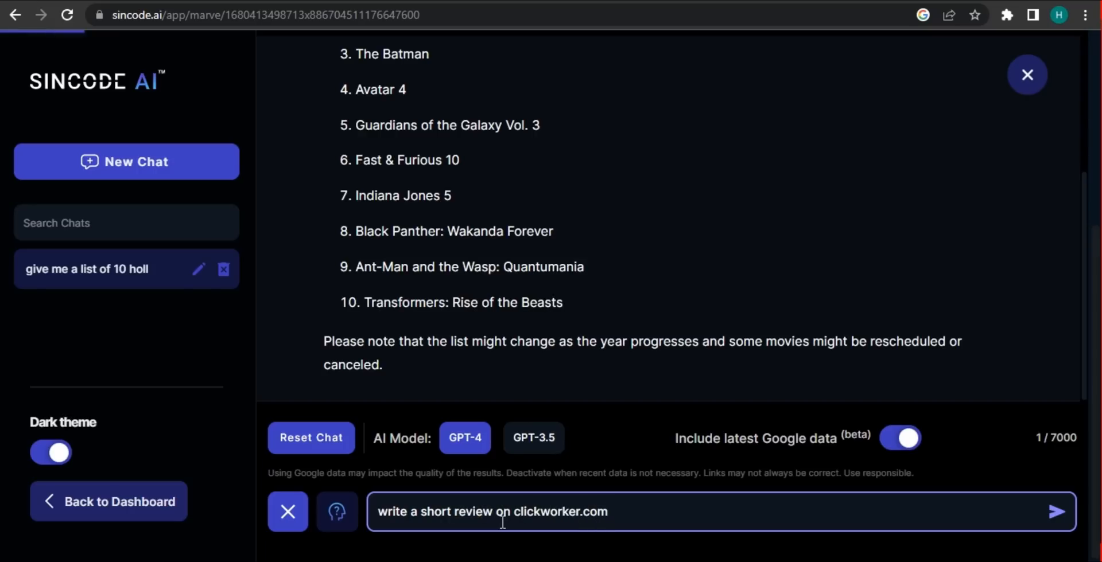
left_click(1056, 512)
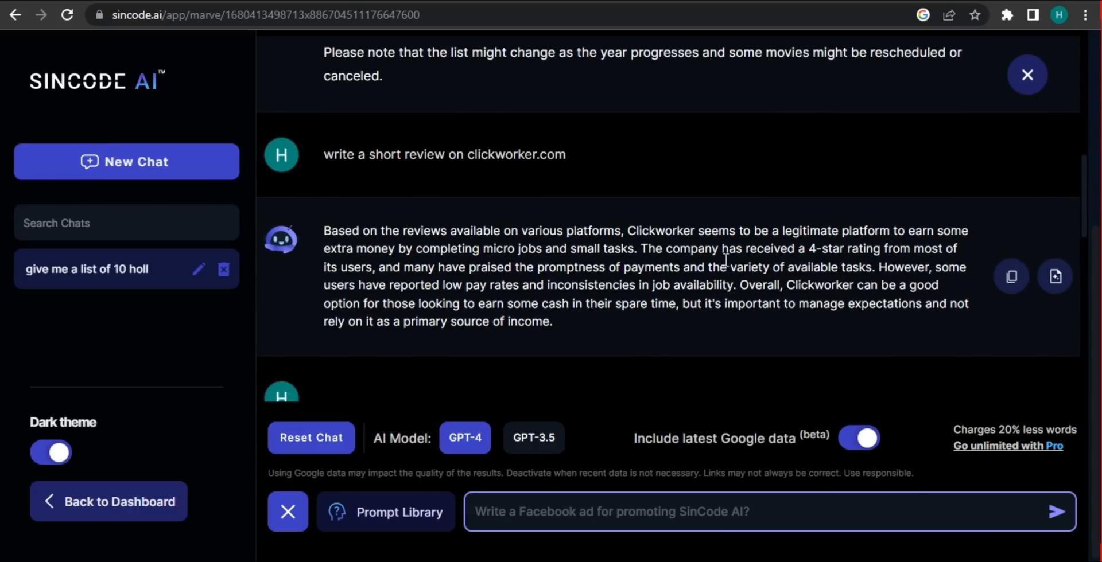
mouse_move(790, 255)
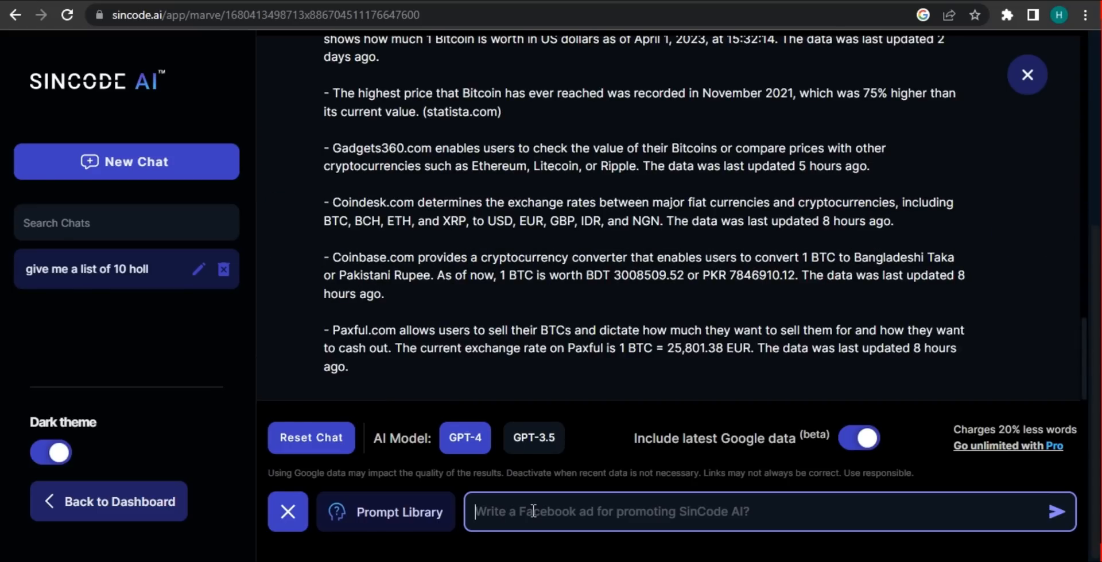
Ask Marve Chat 'what is current bitcoin price'.
type("give me")
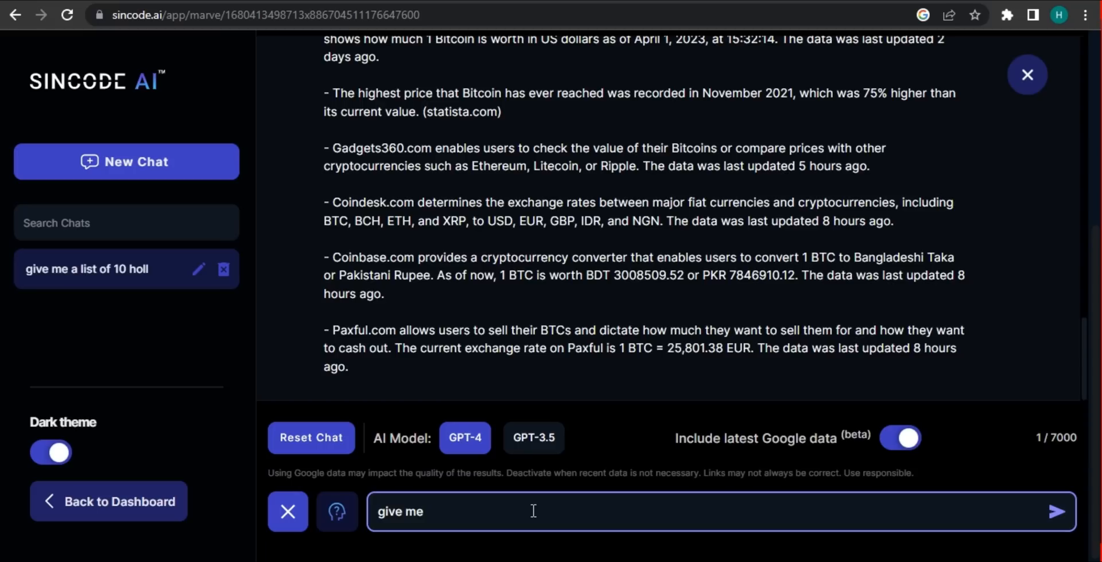
type("what is current bit")
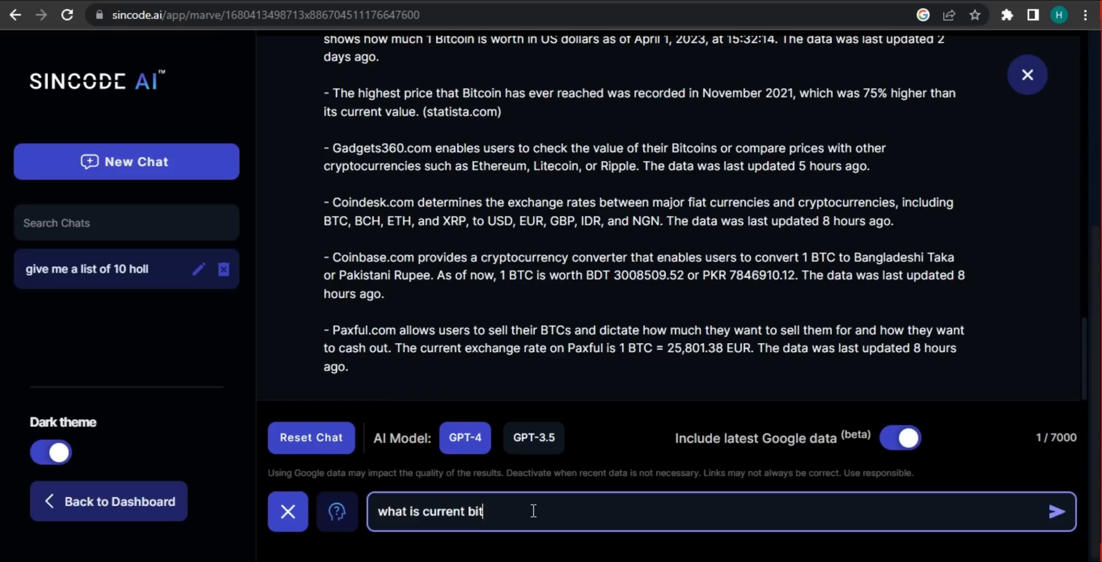
type("coin price")
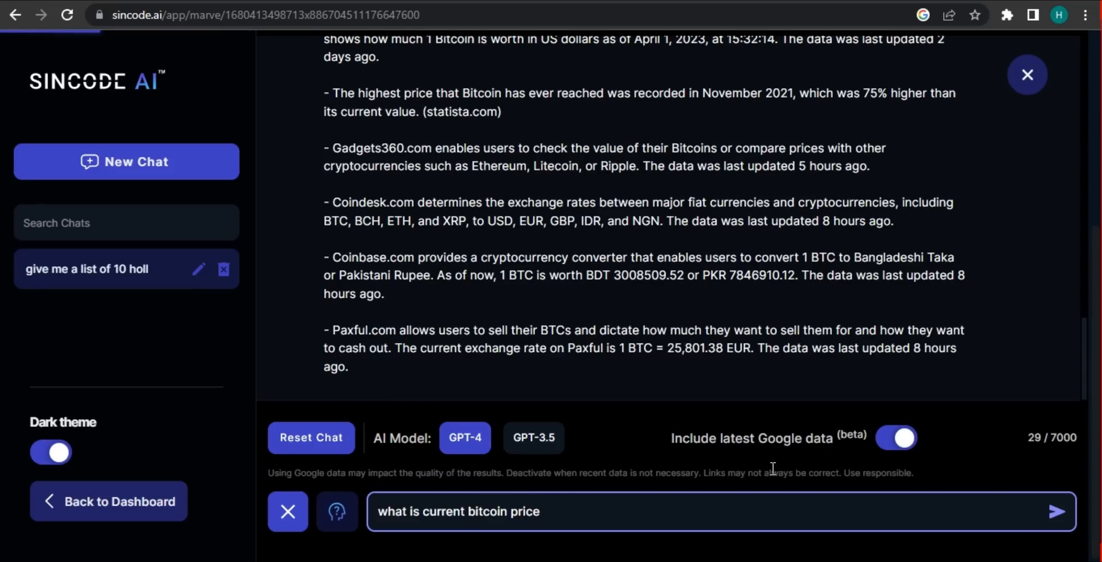
left_click(1057, 511)
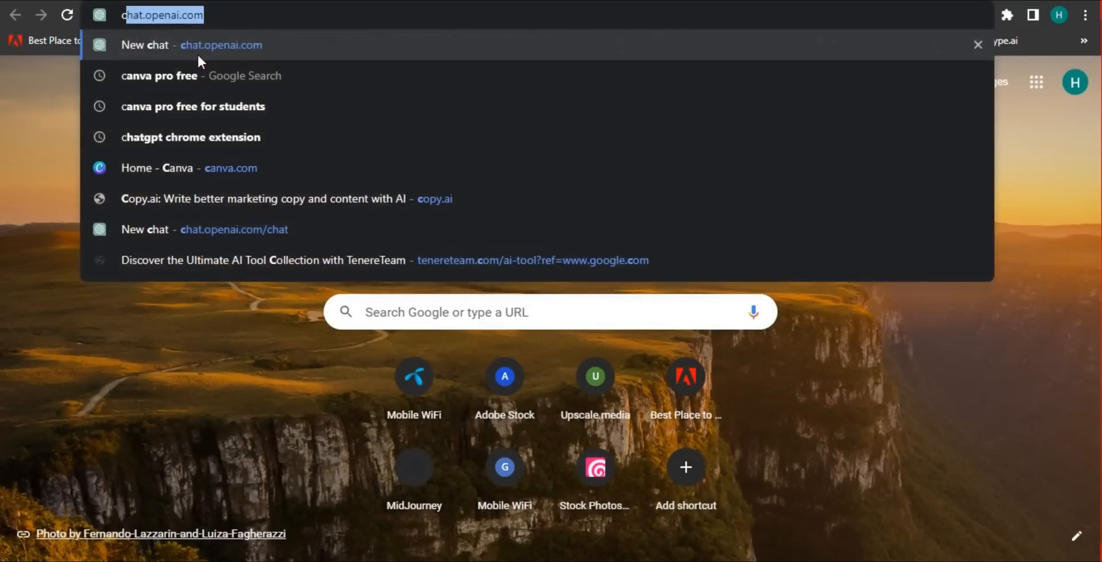
Return to the SinCode AI tab to read the Bitcoin price reply of 28,469.65 USD.
type("current b")
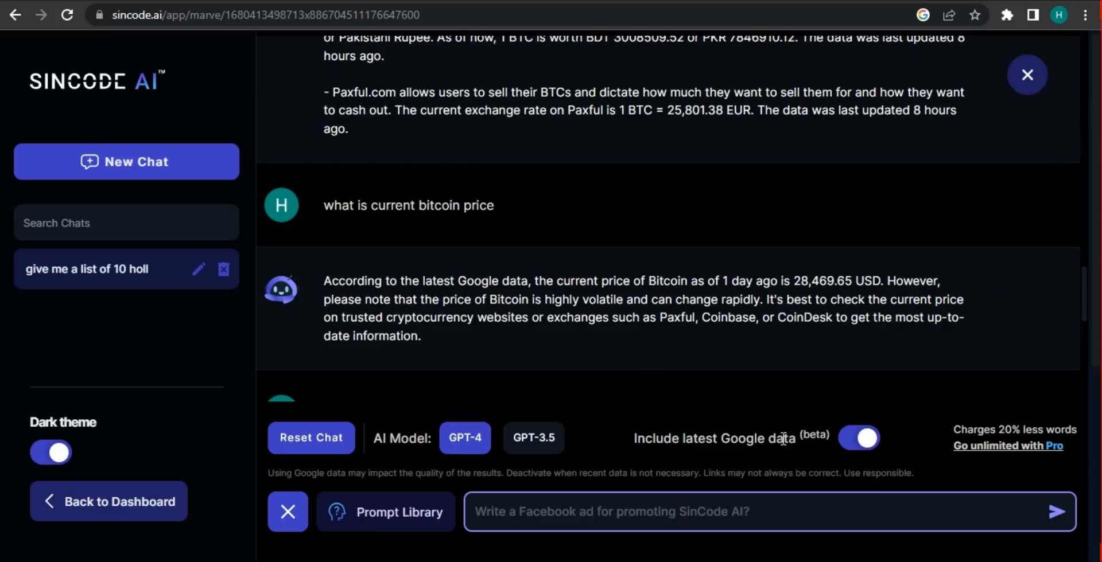
mouse_move(782, 438)
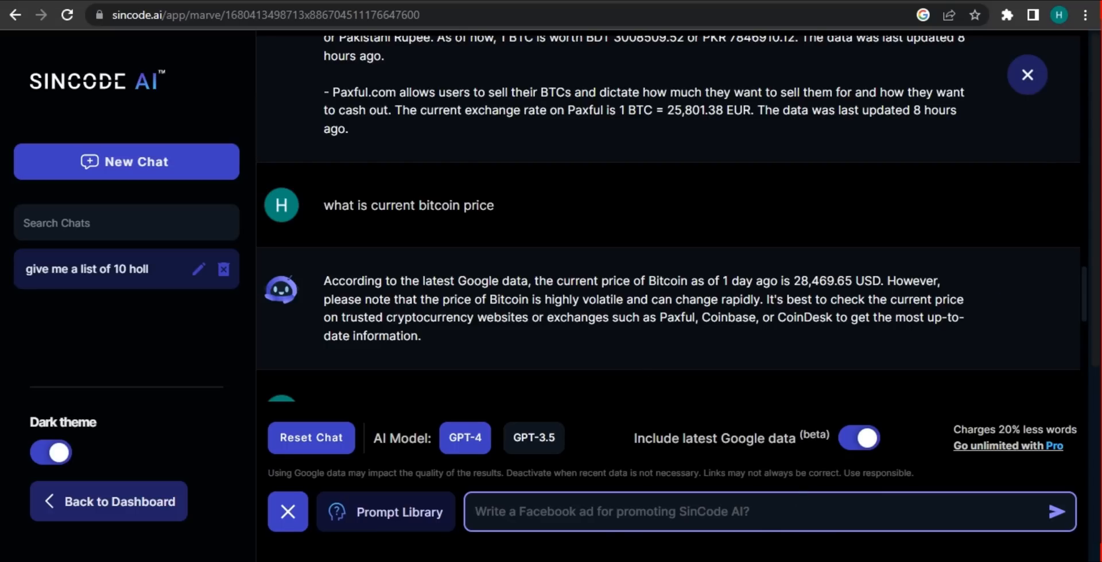
mouse_move(803, 553)
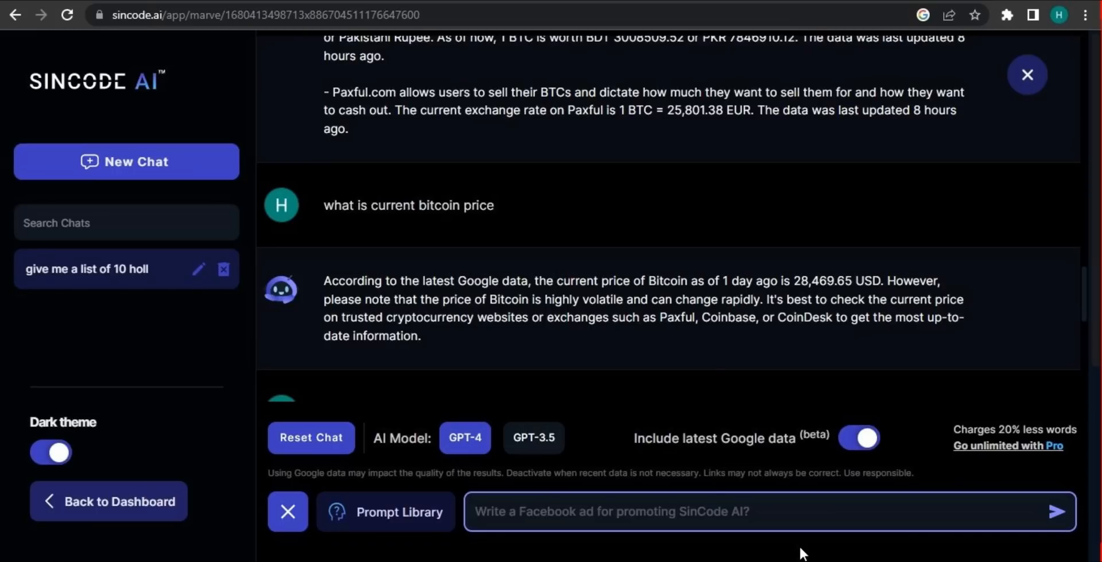
left_click(632, 511)
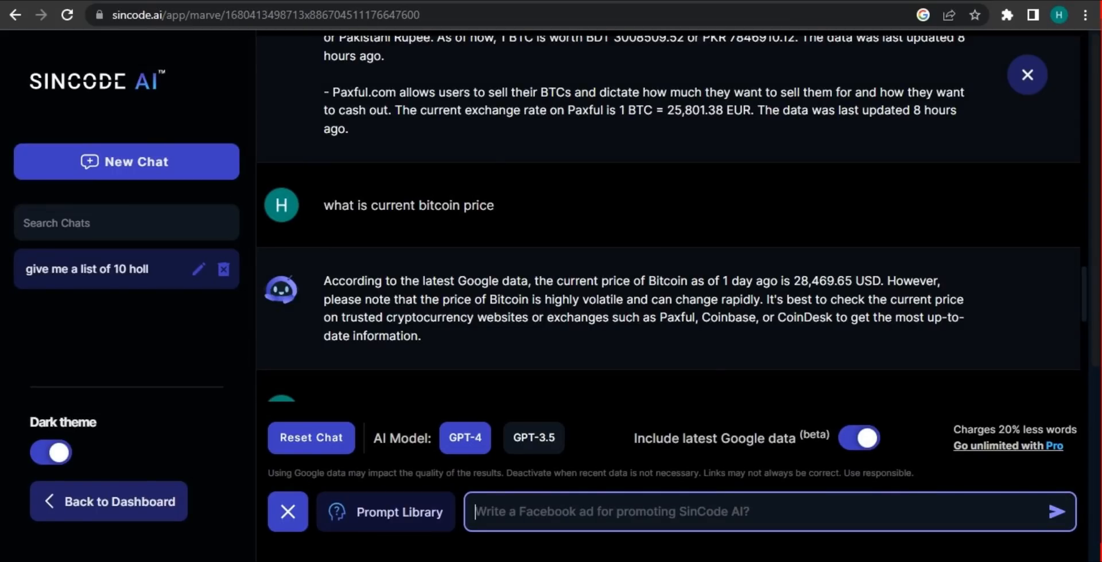